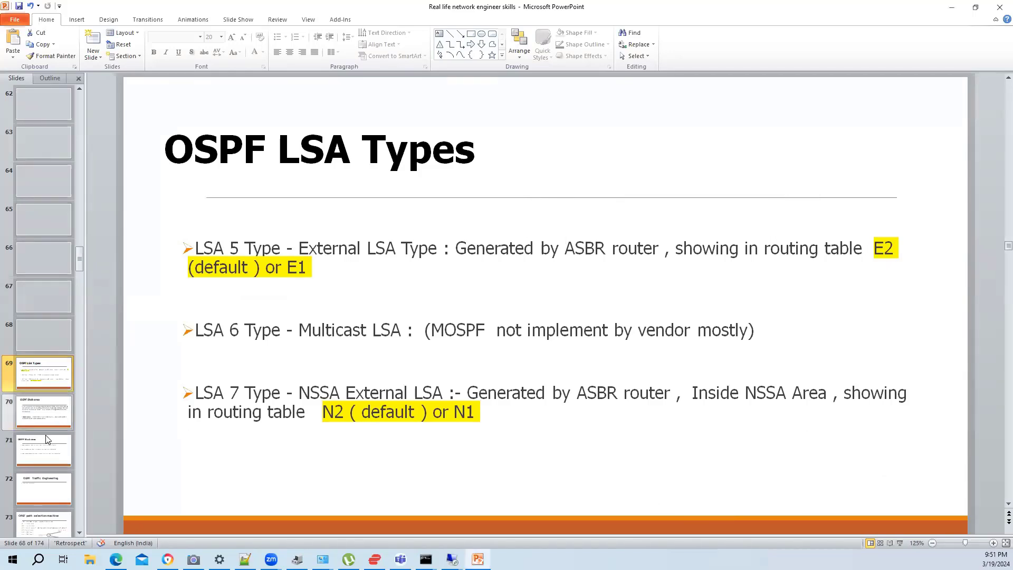
Step: Mark up the OSPF path selection slide with a router sketch and a stroke along the route-type bullets
left_click(43, 520)
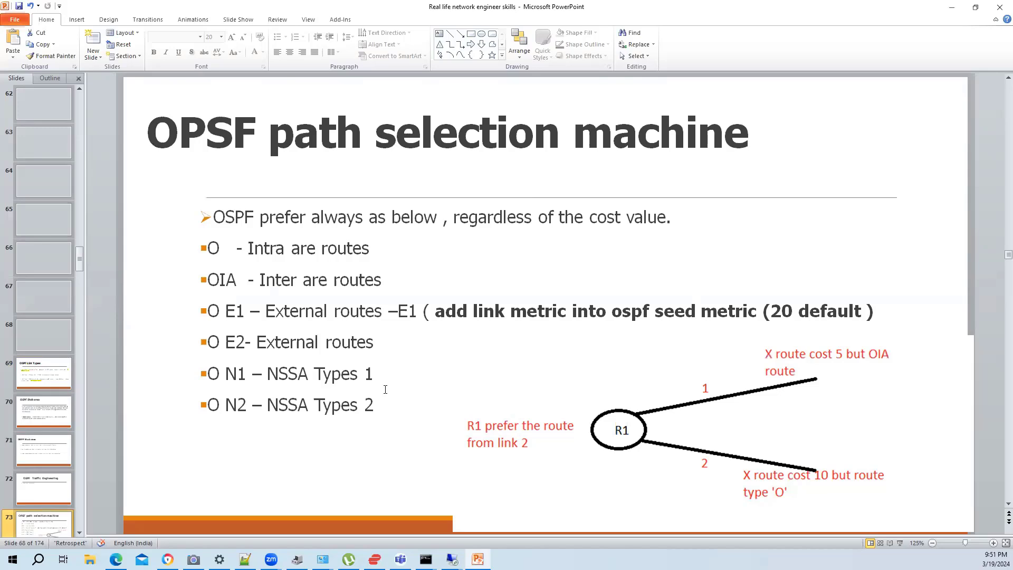
mouse_move(254, 188)
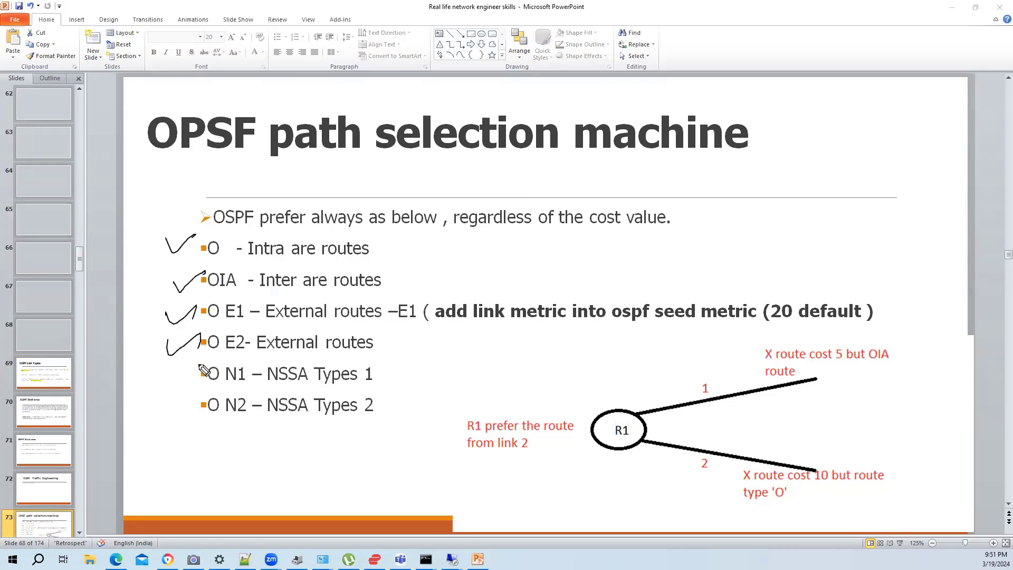
mouse_move(291, 226)
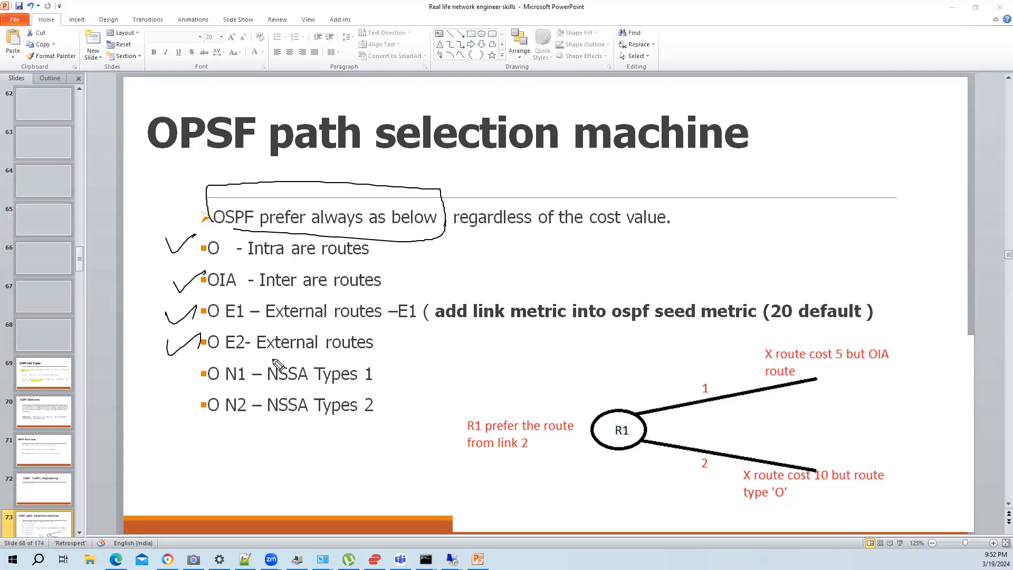
mouse_move(717, 208)
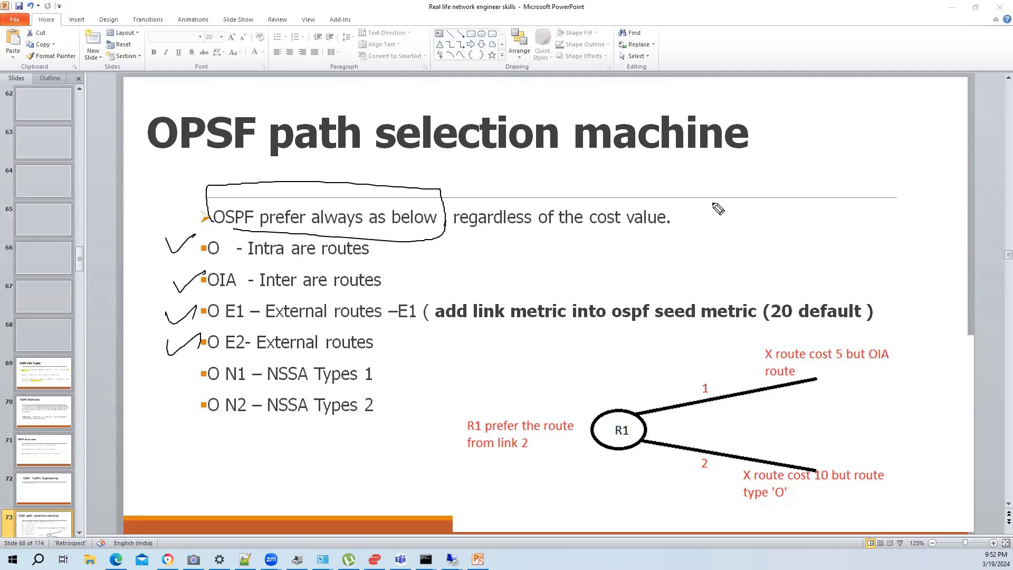
mouse_move(474, 246)
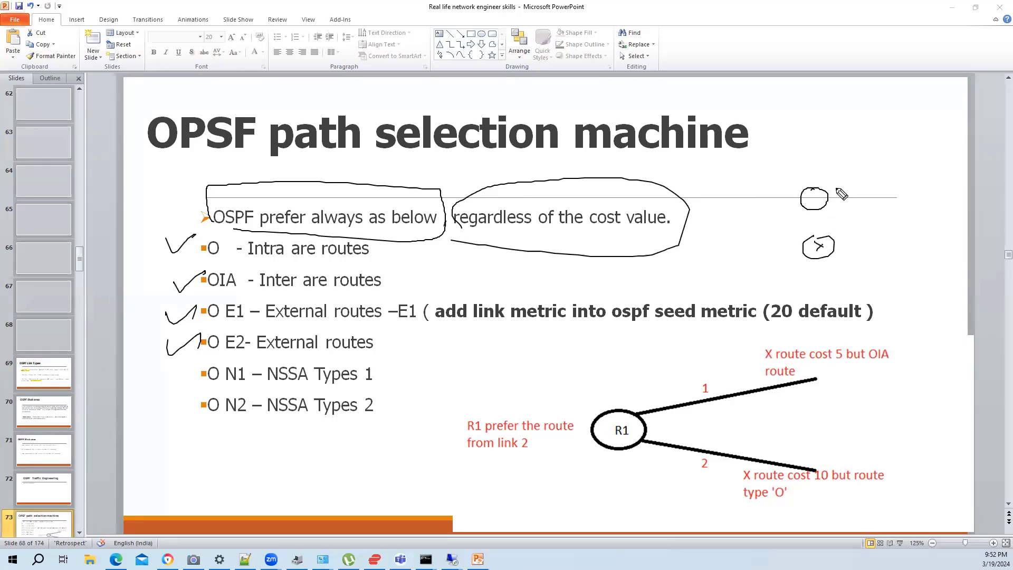
left_click_drag(813, 194, 898, 271)
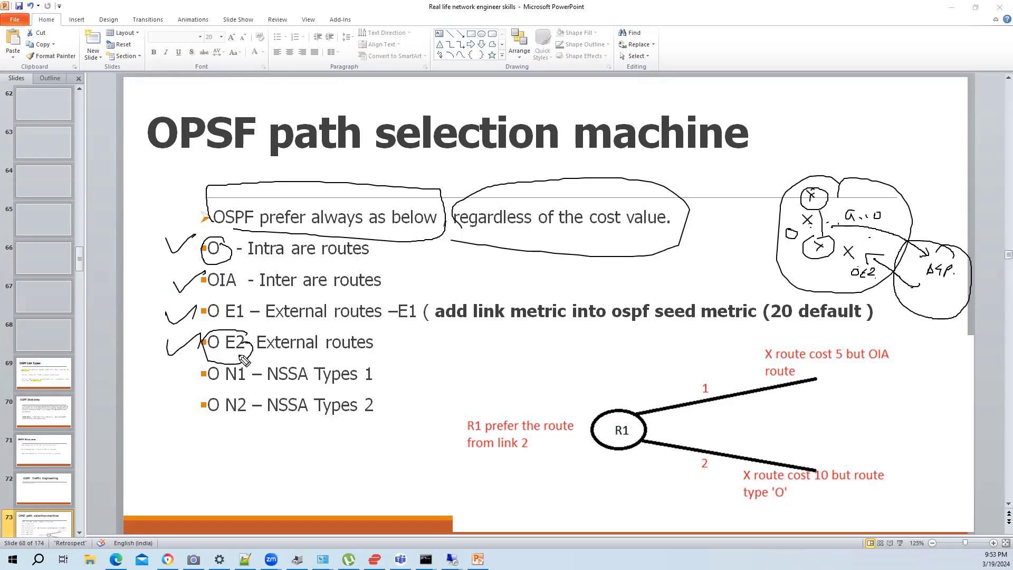
mouse_move(836, 403)
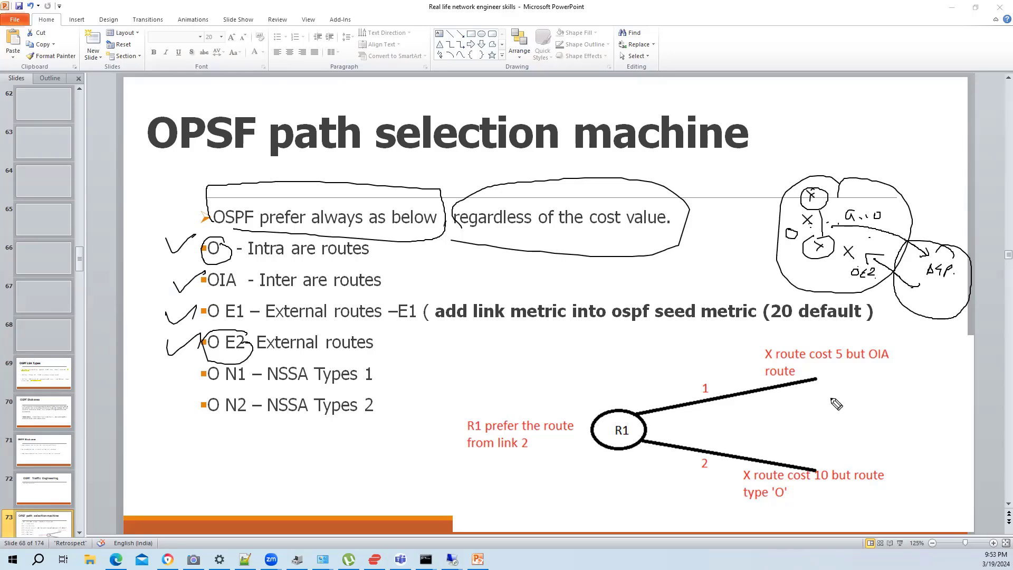
mouse_move(914, 281)
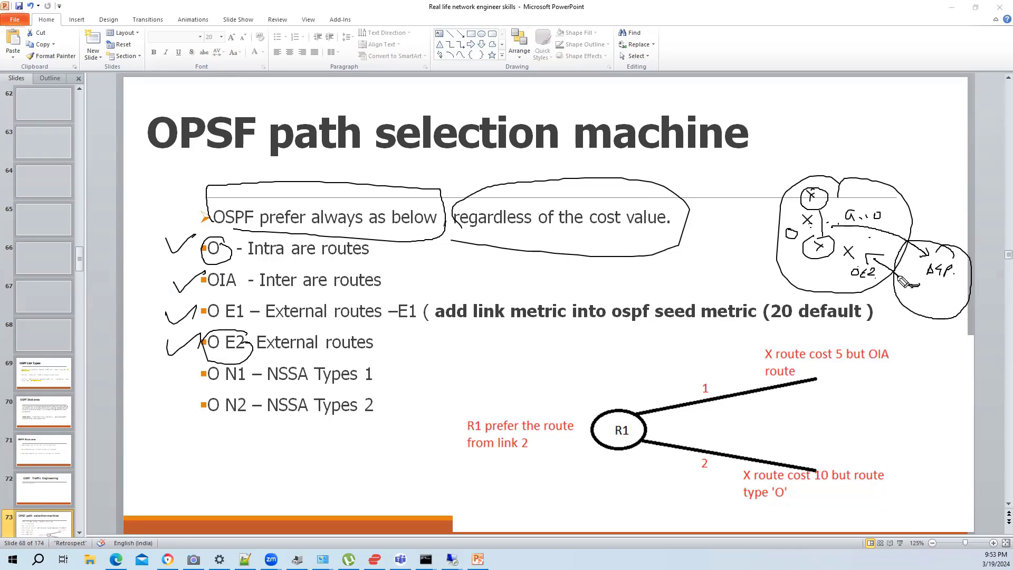
mouse_move(824, 255)
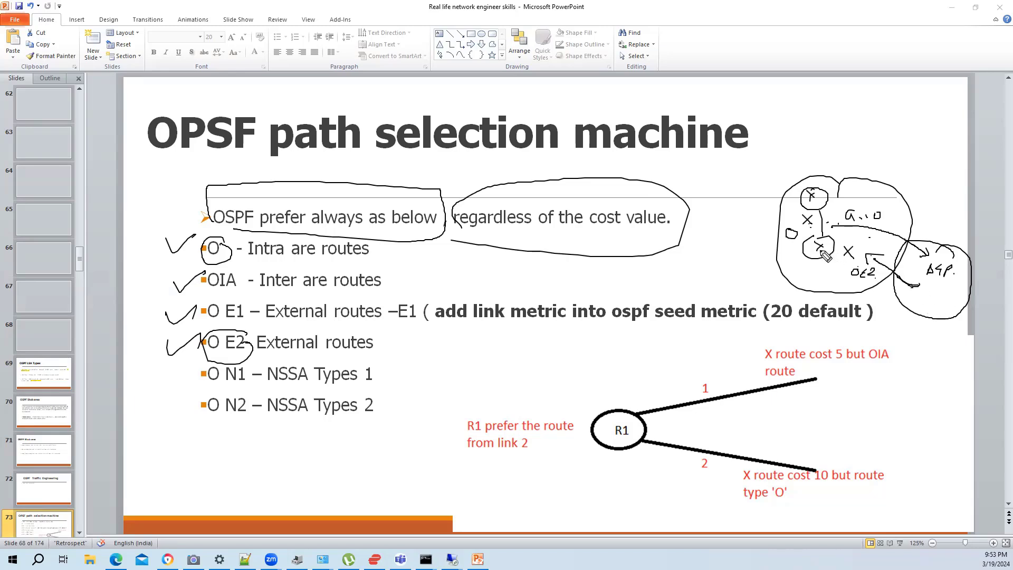
mouse_move(858, 262)
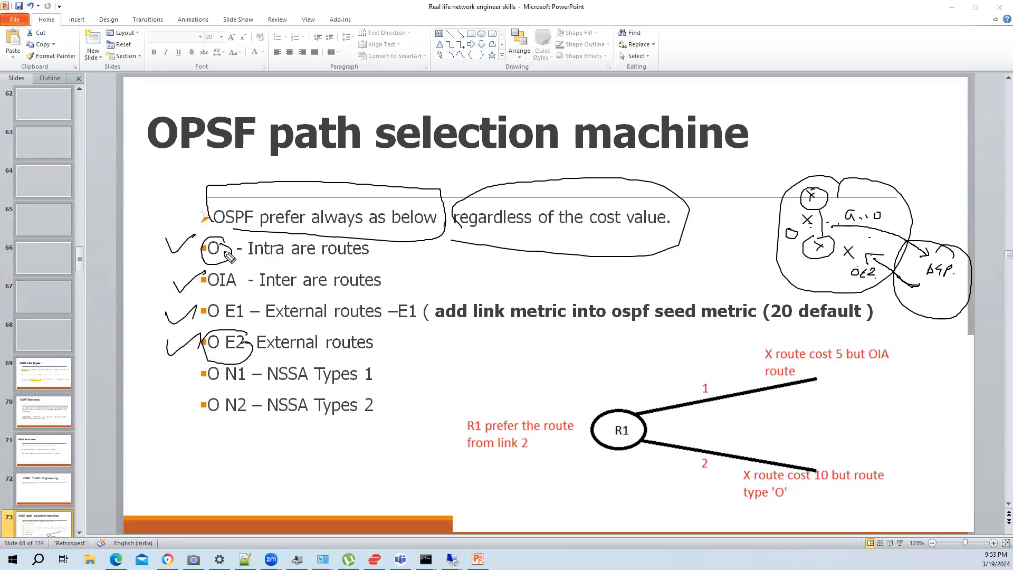
left_click_drag(194, 233, 174, 401)
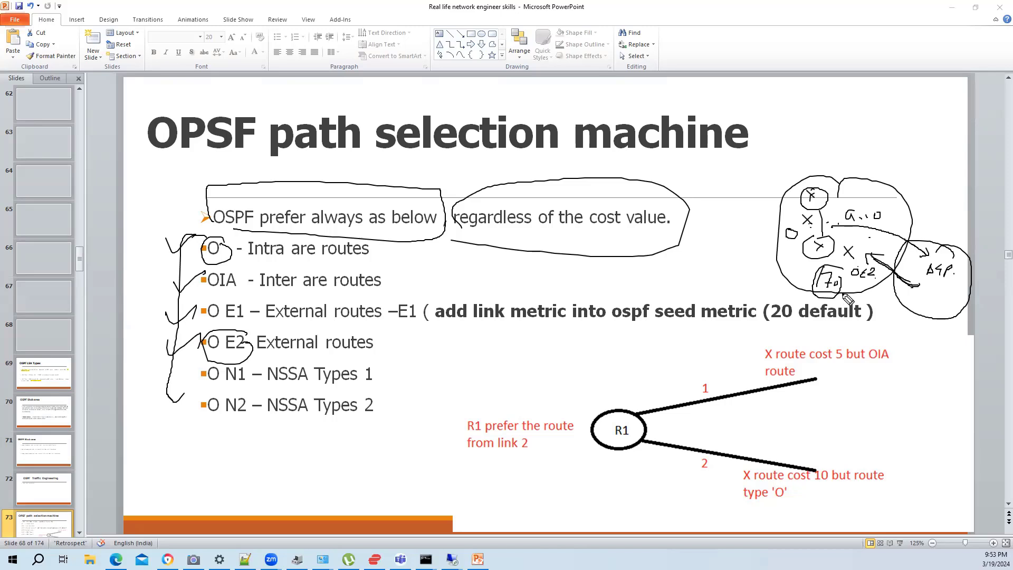
mouse_move(864, 240)
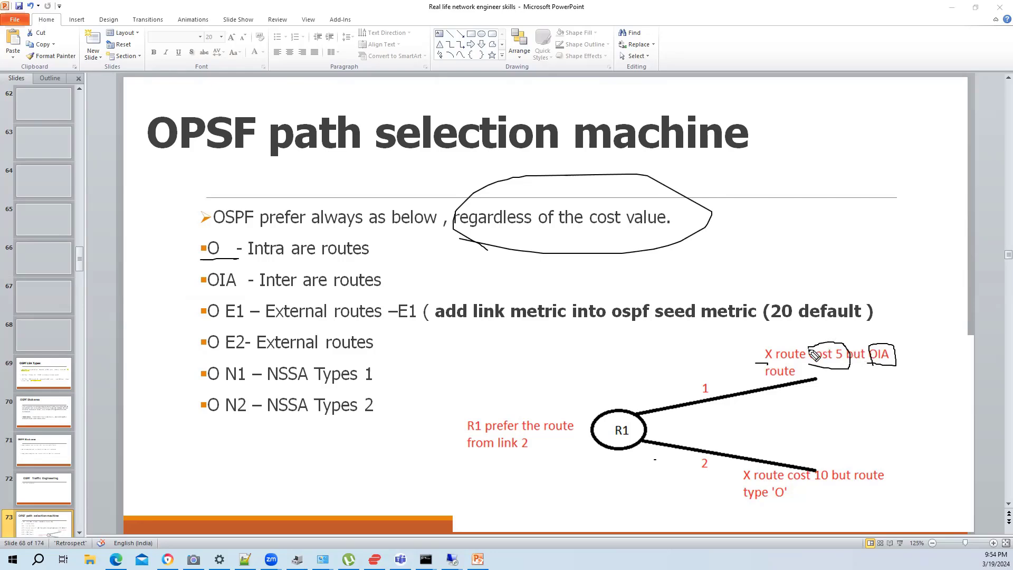
mouse_move(645, 401)
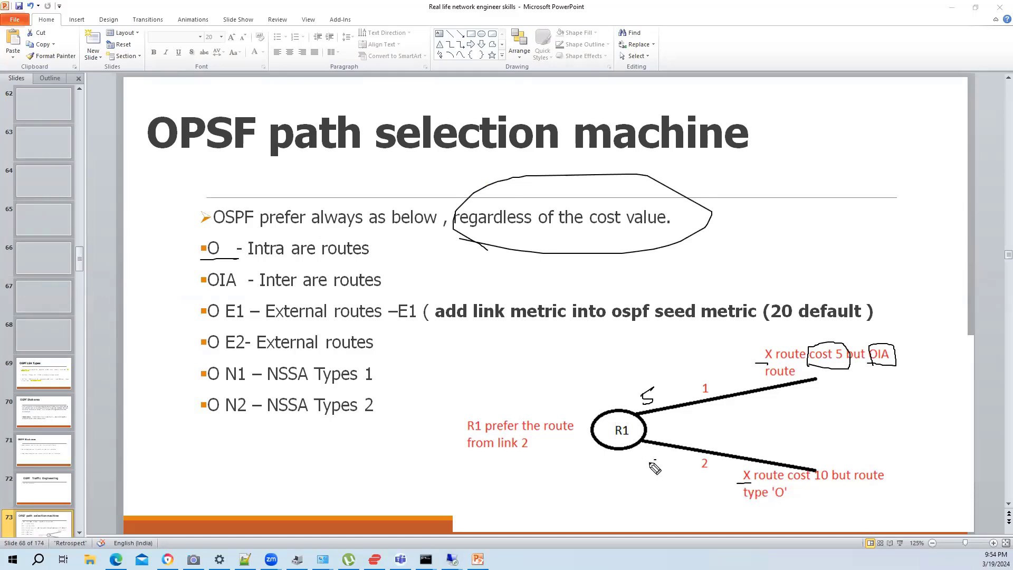
Step: Annotate link 2 of the R1 cost diagram with the pen
left_click_drag(639, 453, 669, 466)
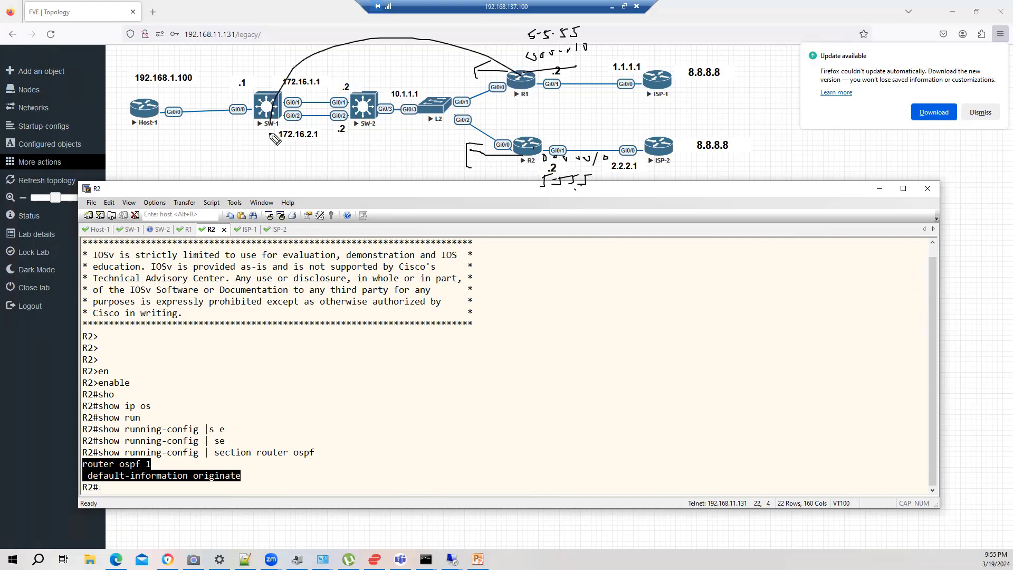
Step: Circle the core routers on the EVE-NG lab topology
left_click_drag(276, 137, 584, 42)
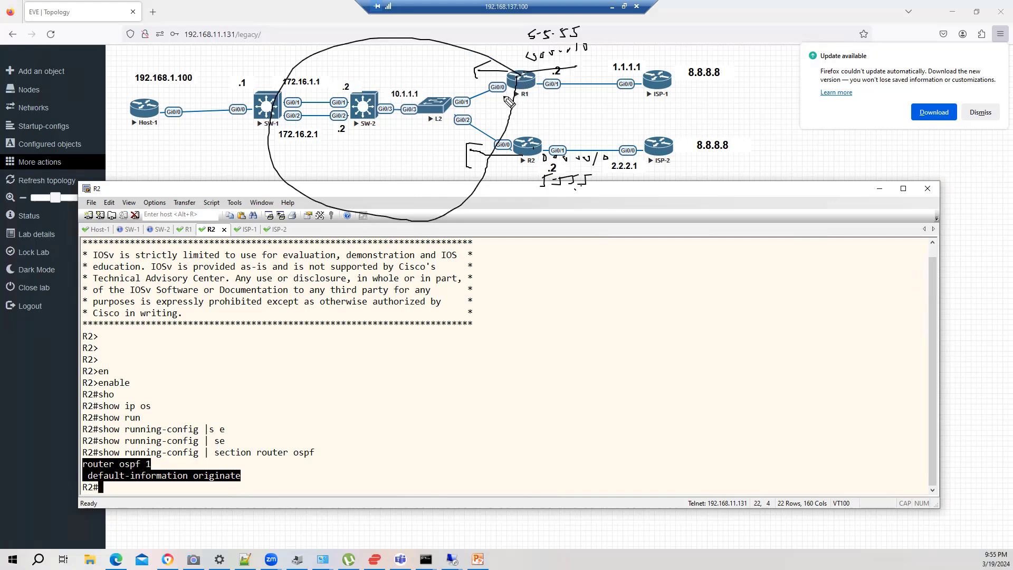
mouse_move(164, 103)
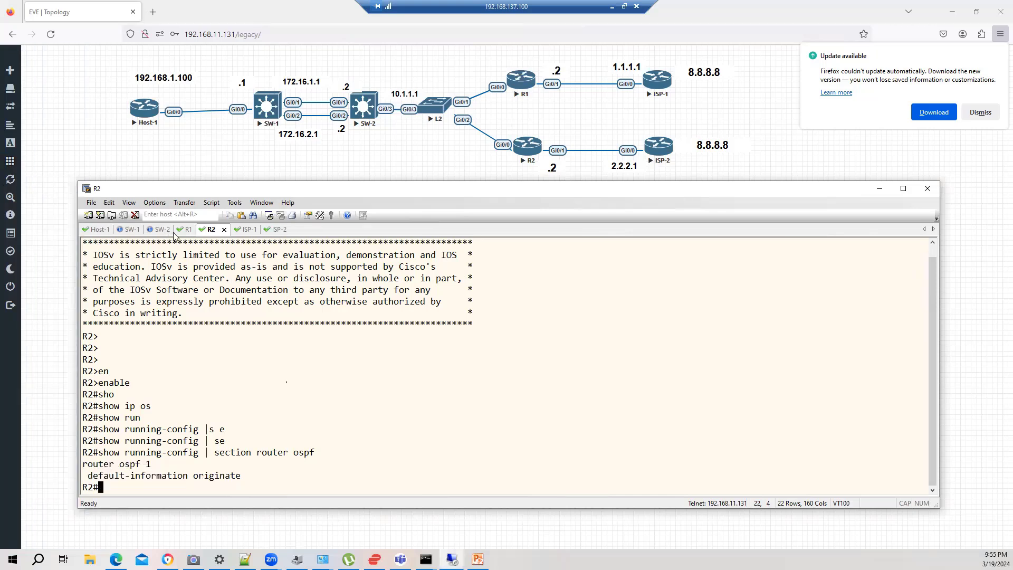
Step: On R1, add static route 5.5.5.5 255.255.255.255 via next hop 1.1.1.1
left_click(187, 229)
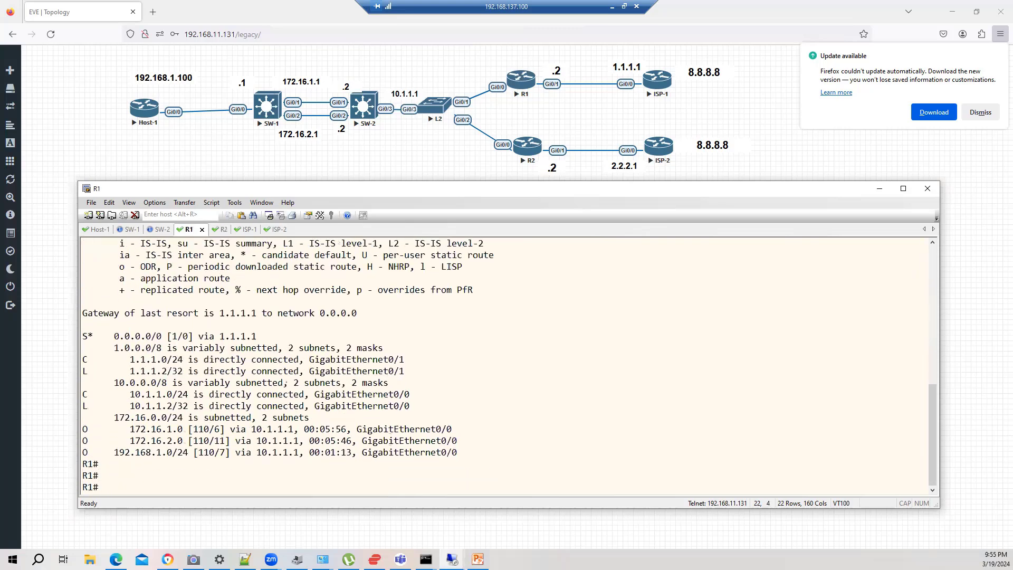
type("config t")
type("ip route")
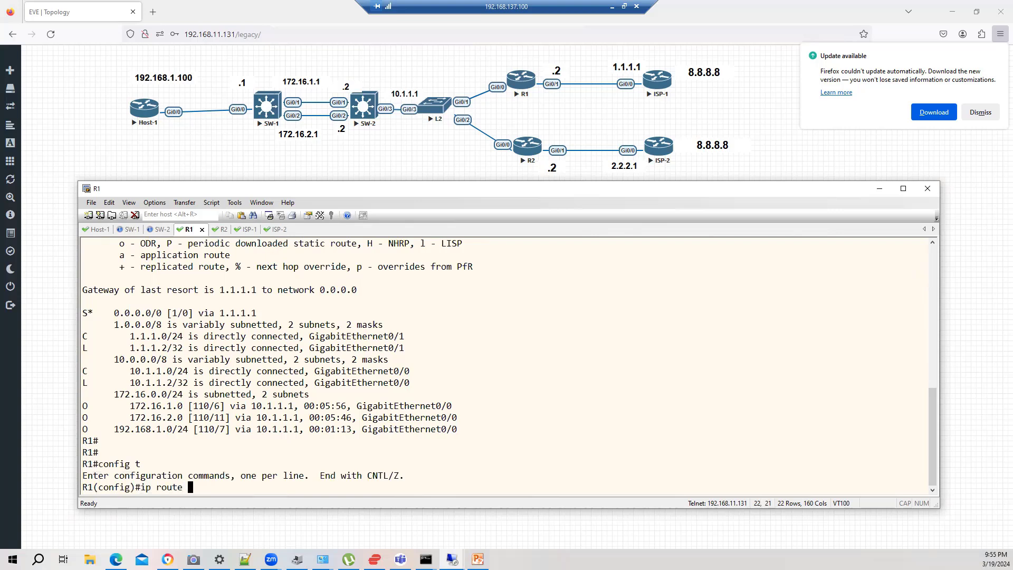
type("5.5.5.5")
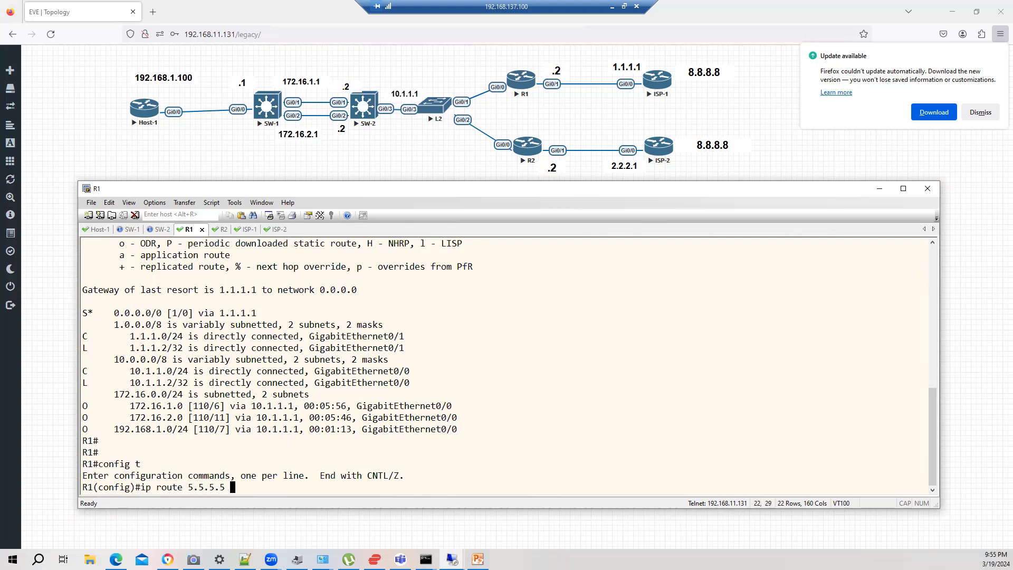
type("255.255.255.25")
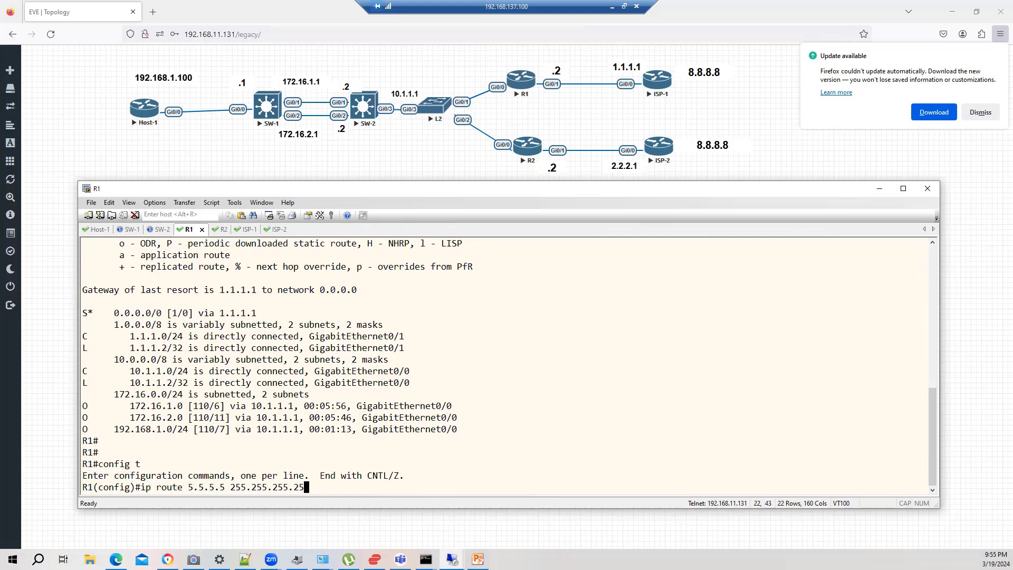
type("5")
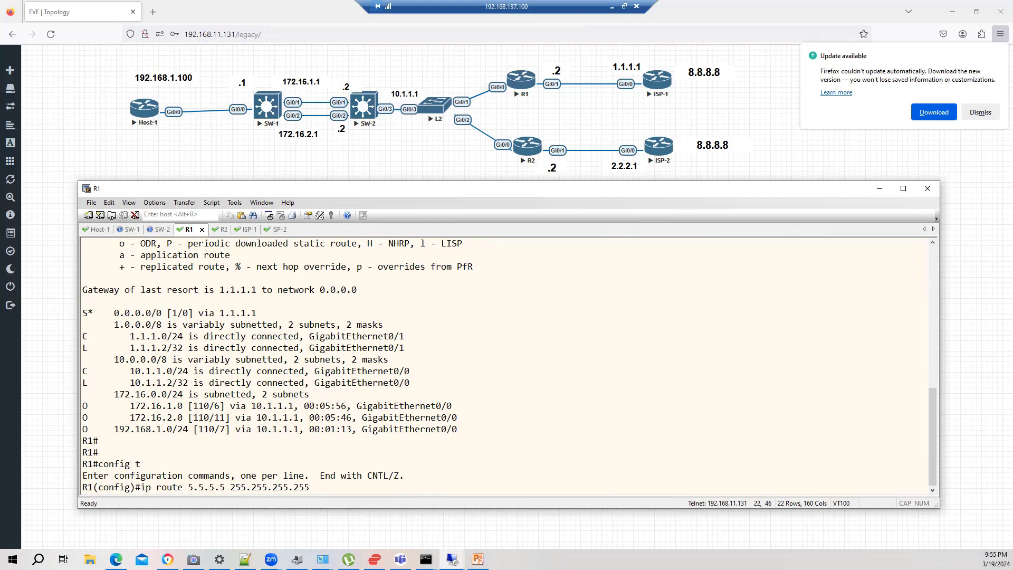
type("1.1.1.1")
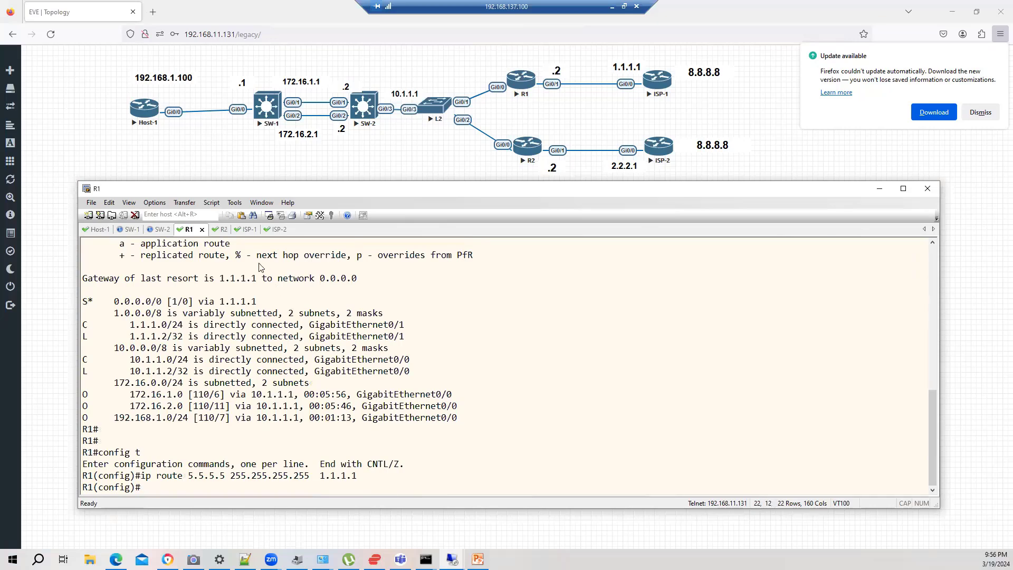
Step: On R2, add static route 5.5.5.5 255.255.255.255 via next hop 2.2.2.1
left_click(210, 228)
type("ip route 5.5.5.5 255")
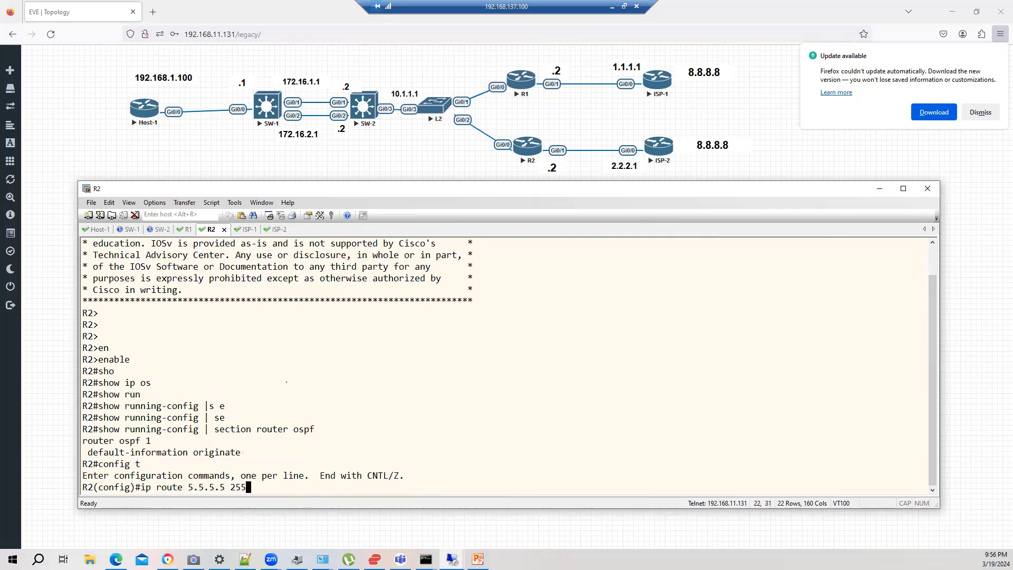
type(".255.255.")
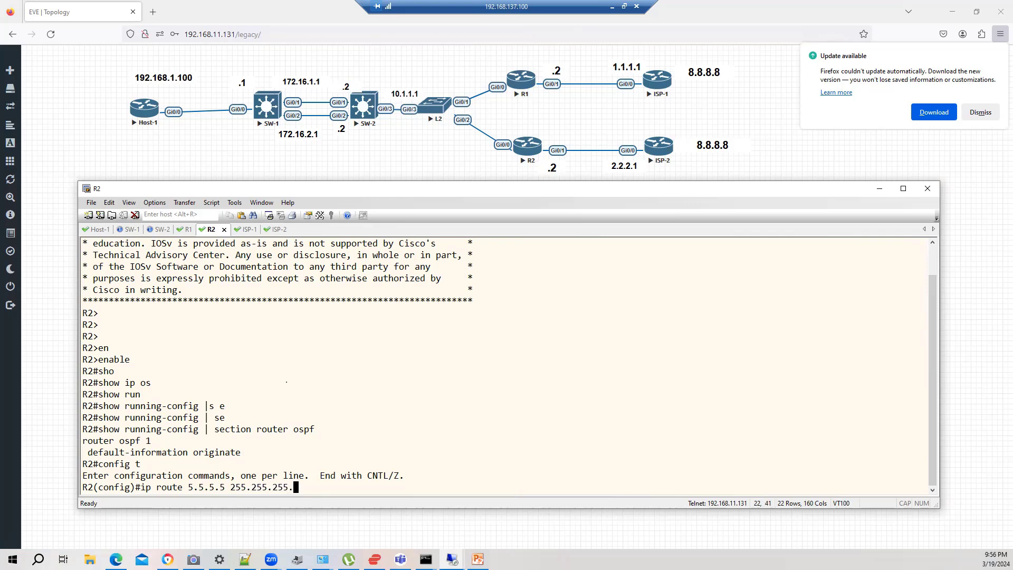
type("55 2")
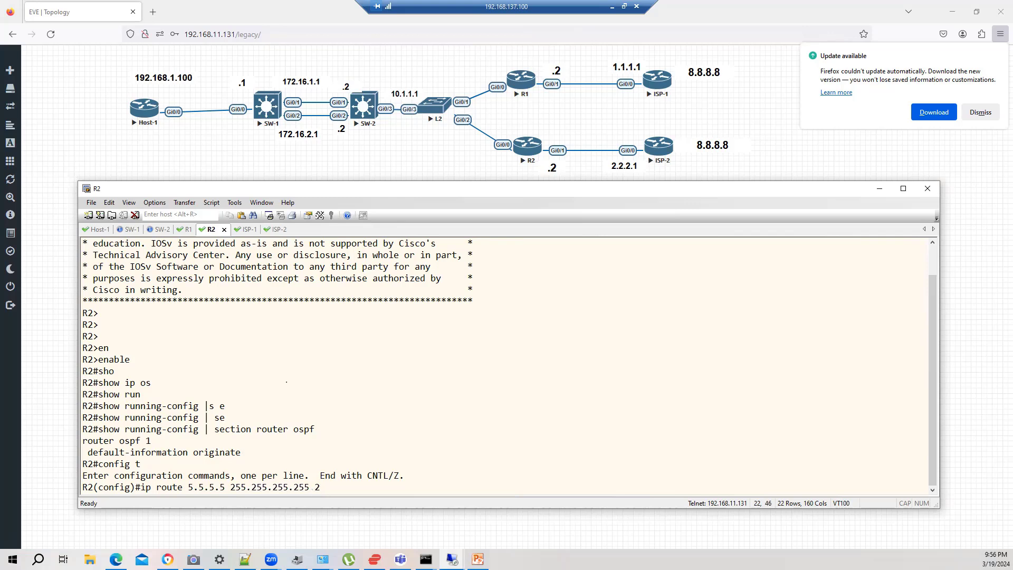
type("2.2..")
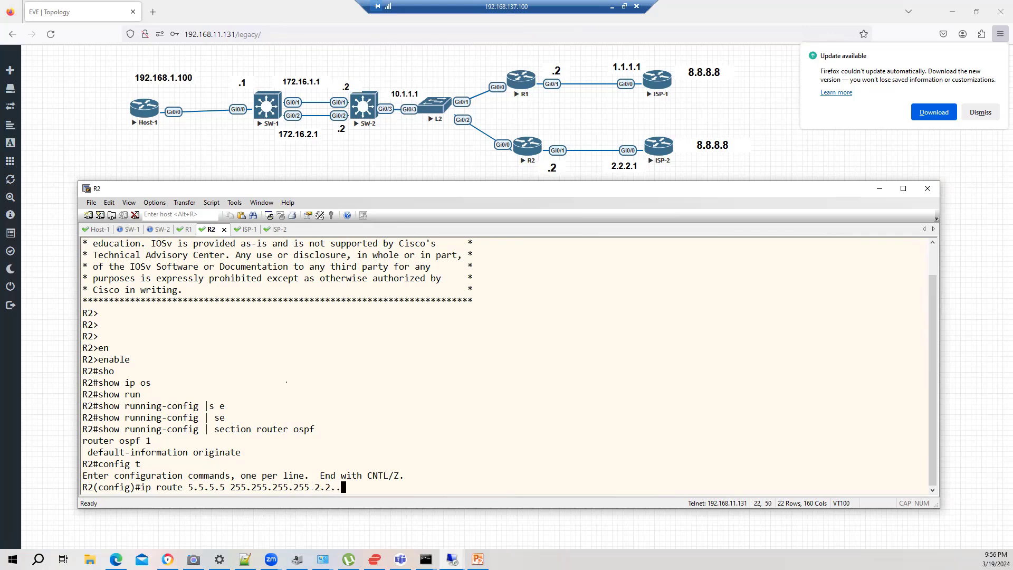
key("Backspace")
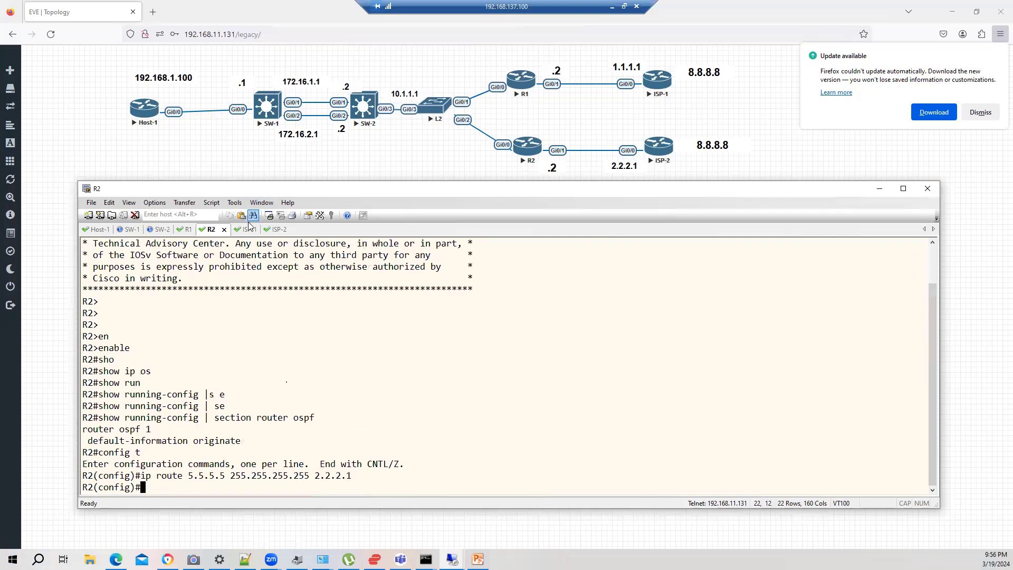
Step: On ISP-1, configure a loopback interface with address 5.5.5.5 255.255.255.255 and exit
left_click(238, 229)
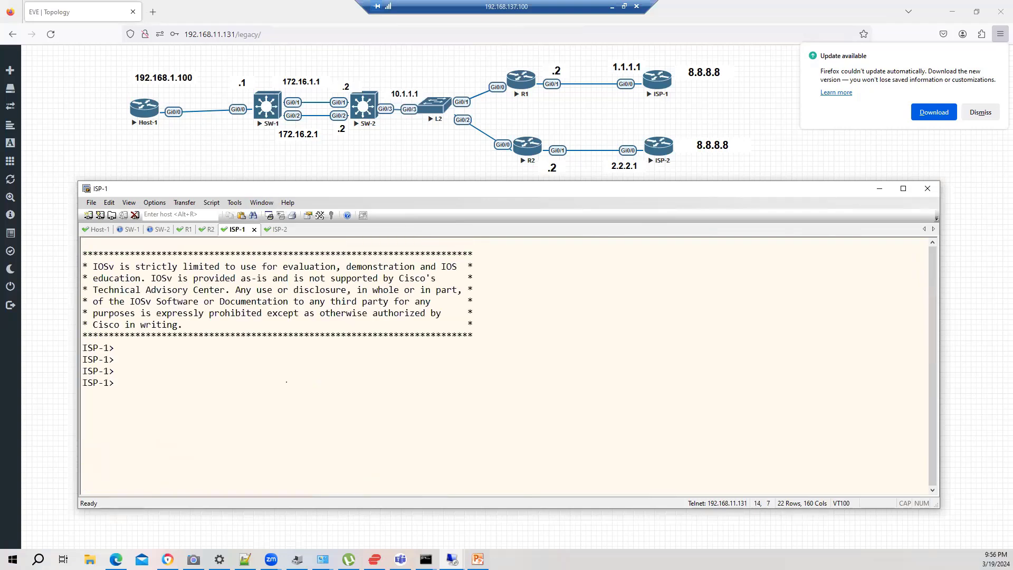
type("cofnig t")
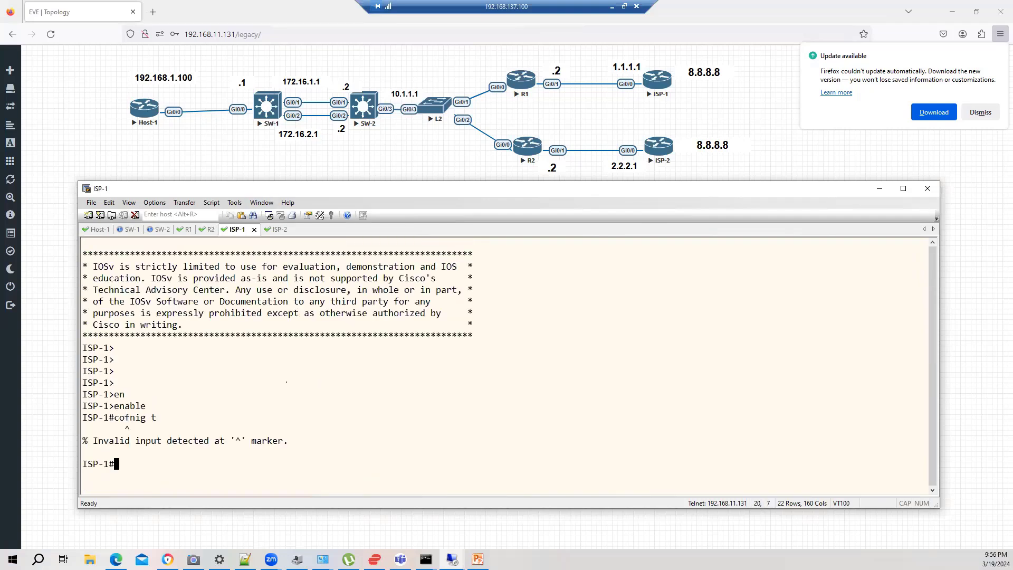
type("interface lo10")
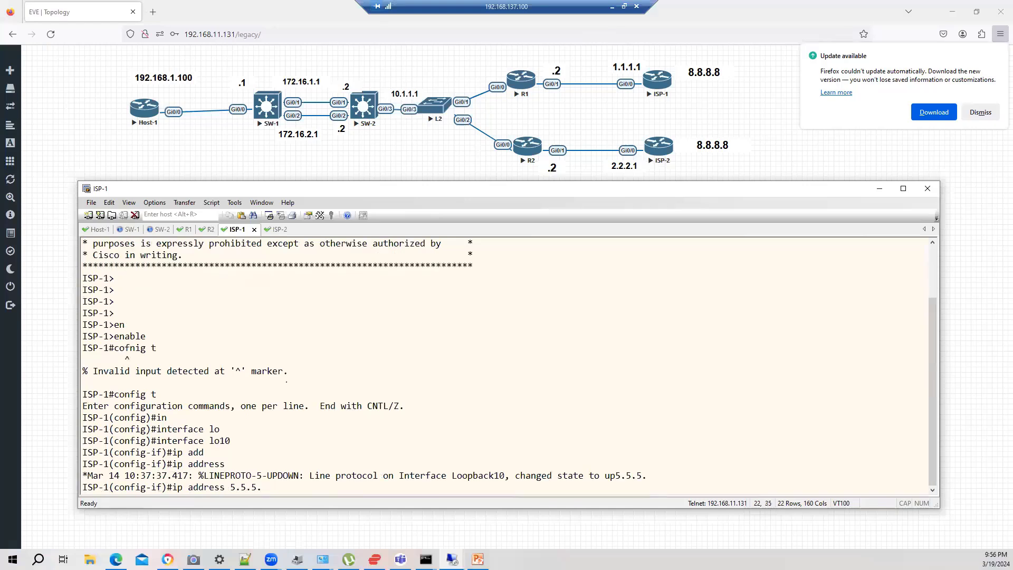
type("255.255.255")
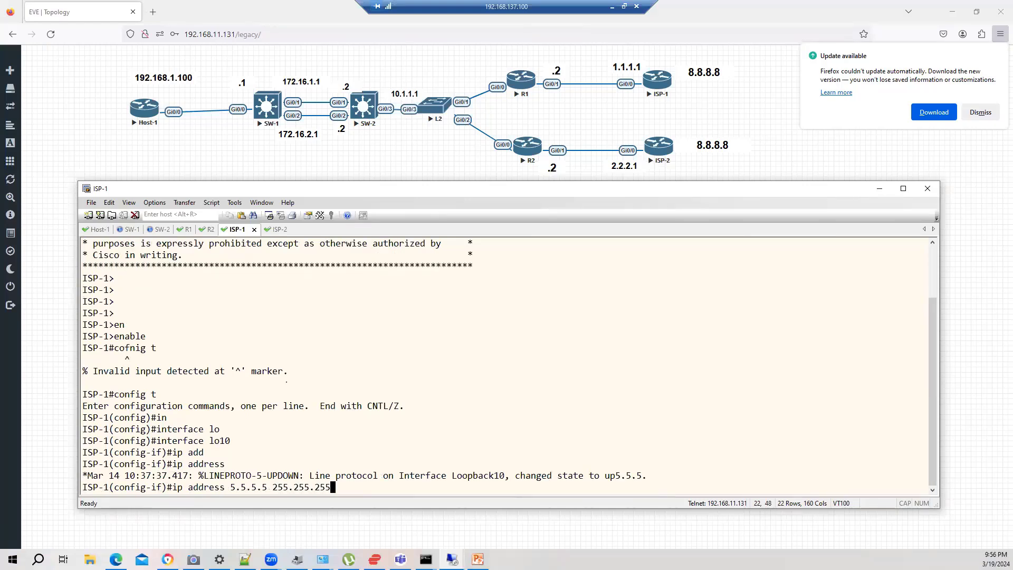
type("exit")
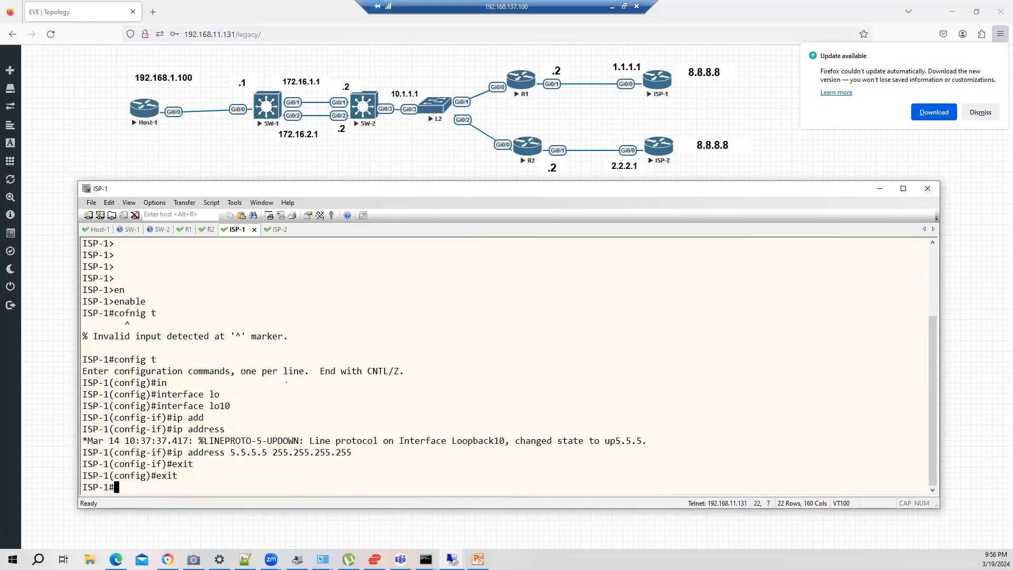
Step: On ISP-2, configure Loopback10 with address 5.5.5.5 255.255.255.255
left_click(265, 229)
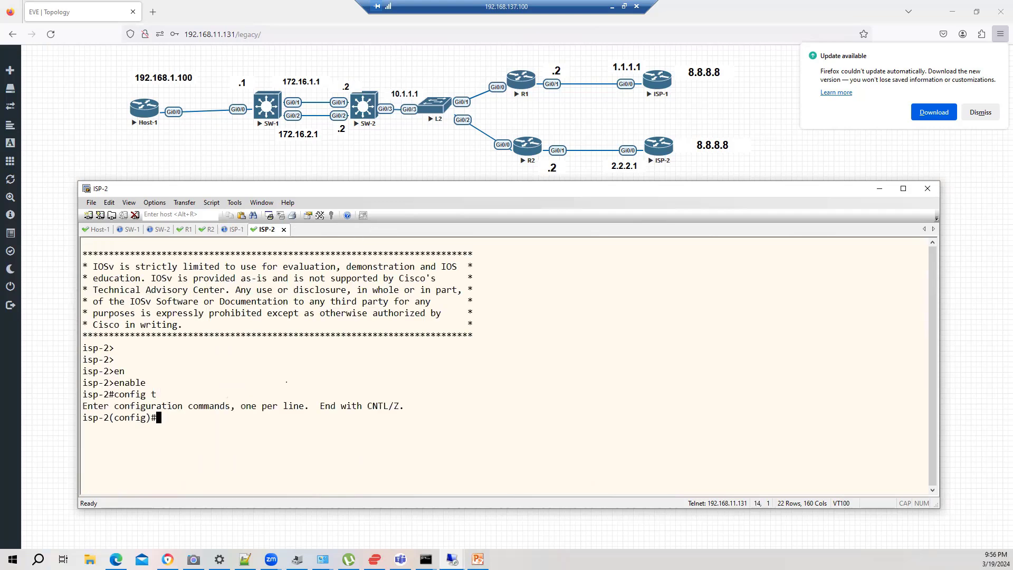
type("interface lo10")
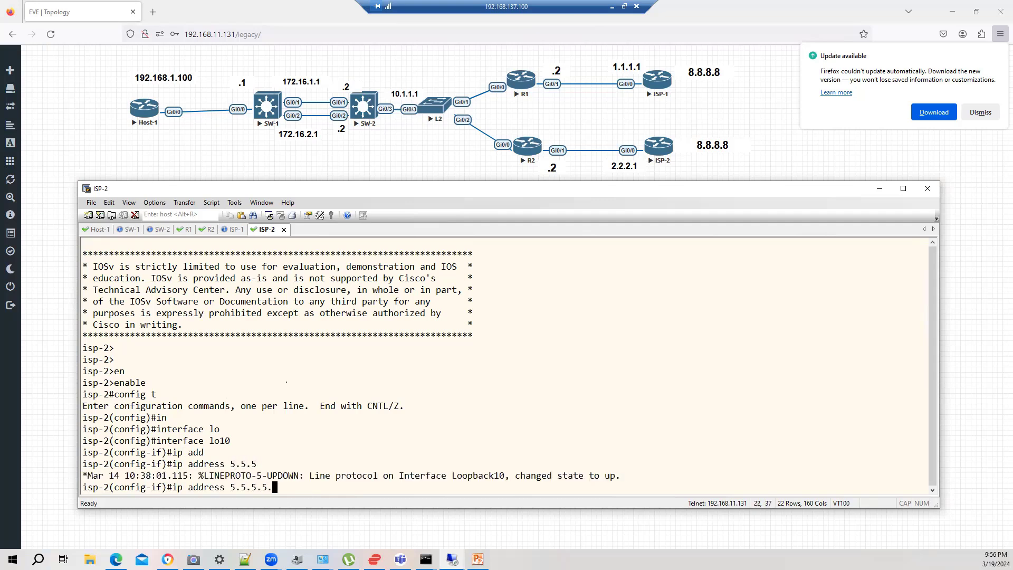
type("255.255.255.255")
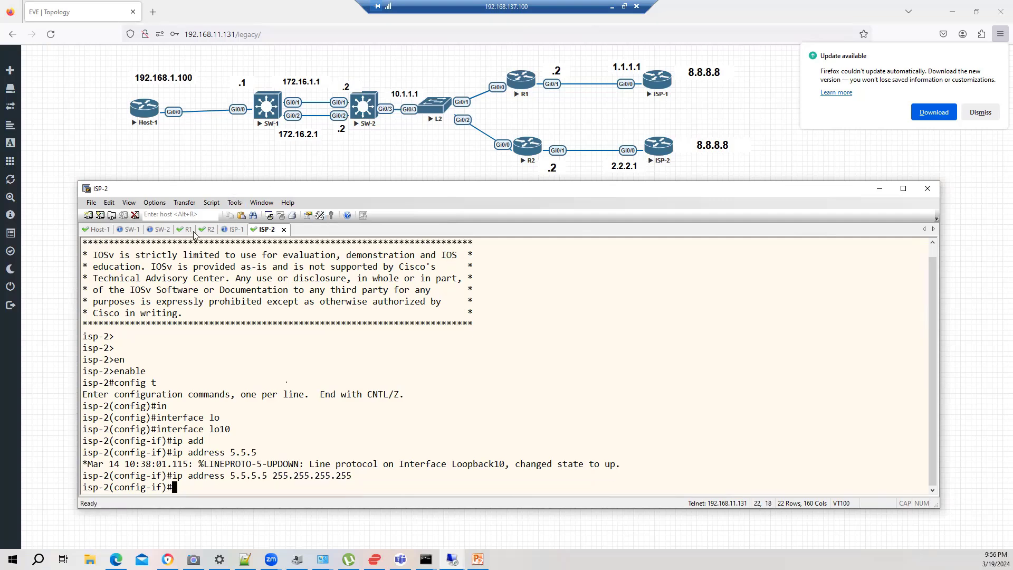
Step: On R1 under router ospf 1, review redistribute static options and enable redistribute static subnets
left_click(188, 229)
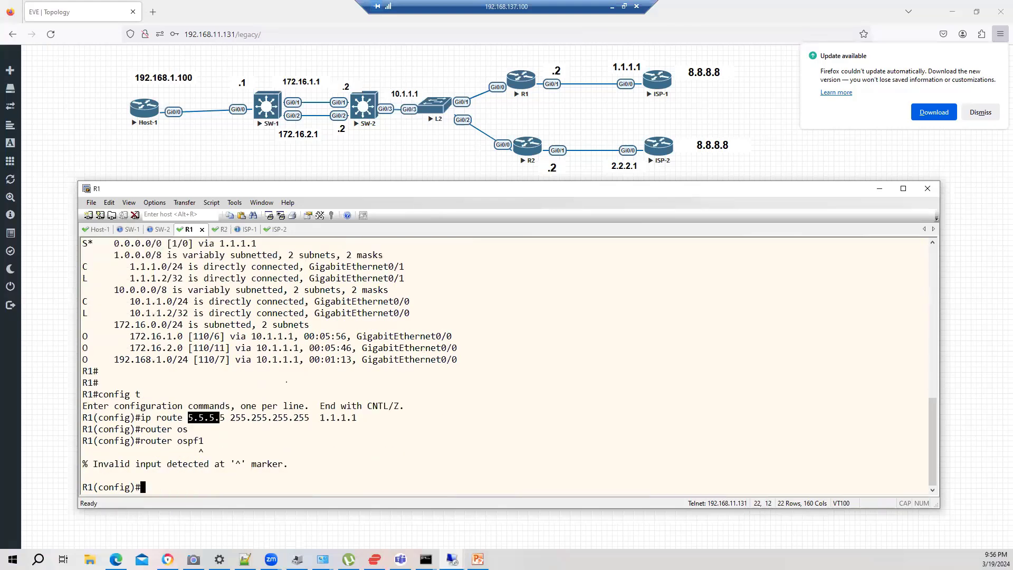
type("router ospf 1")
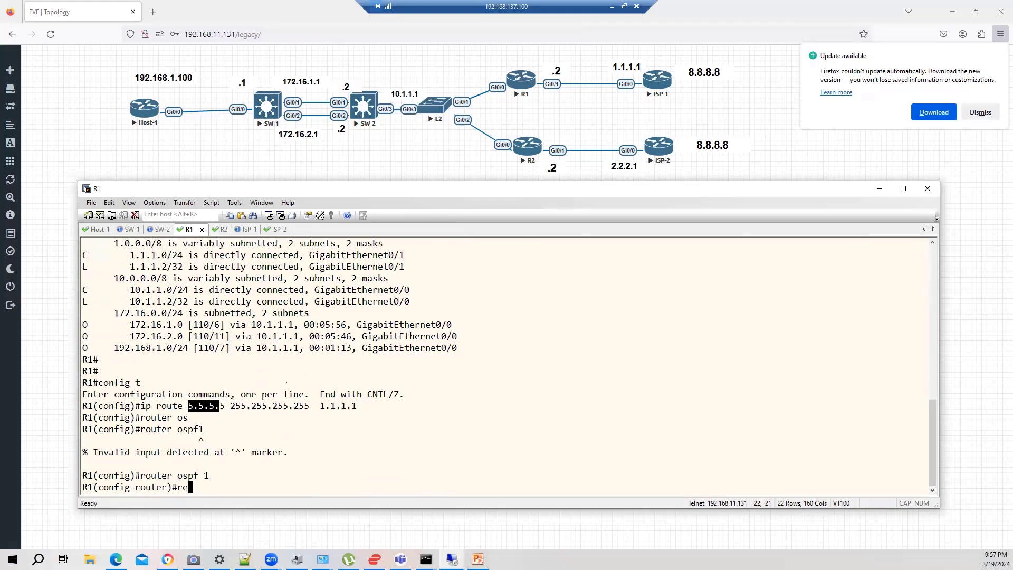
type("redistribute static ?")
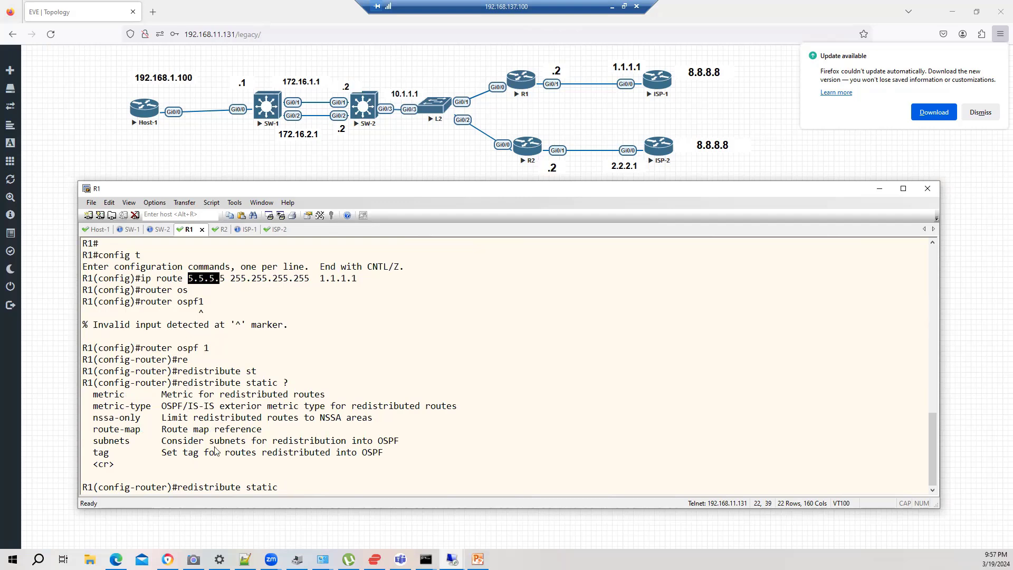
left_click_drag(177, 486, 287, 486)
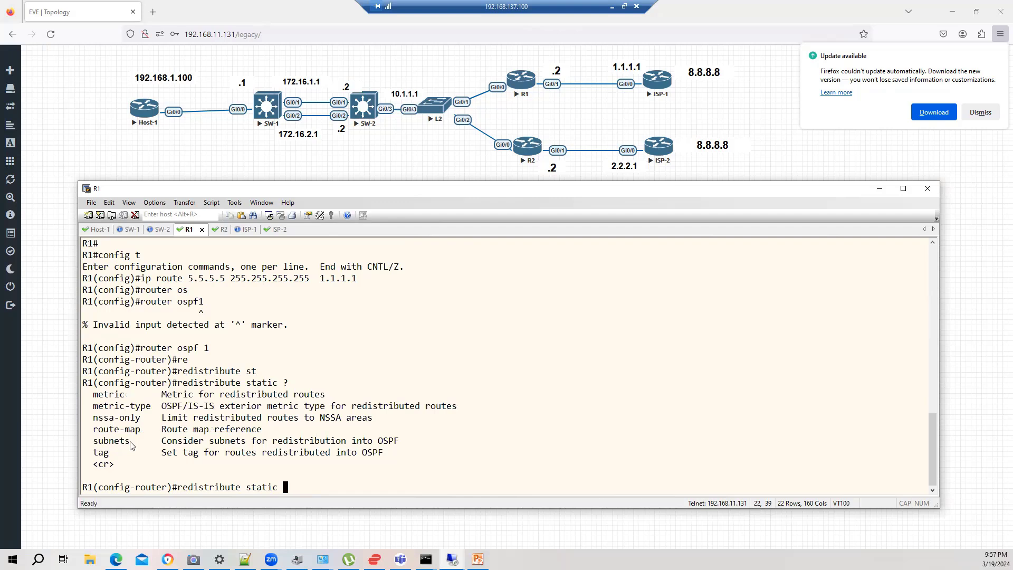
double_click(110, 440)
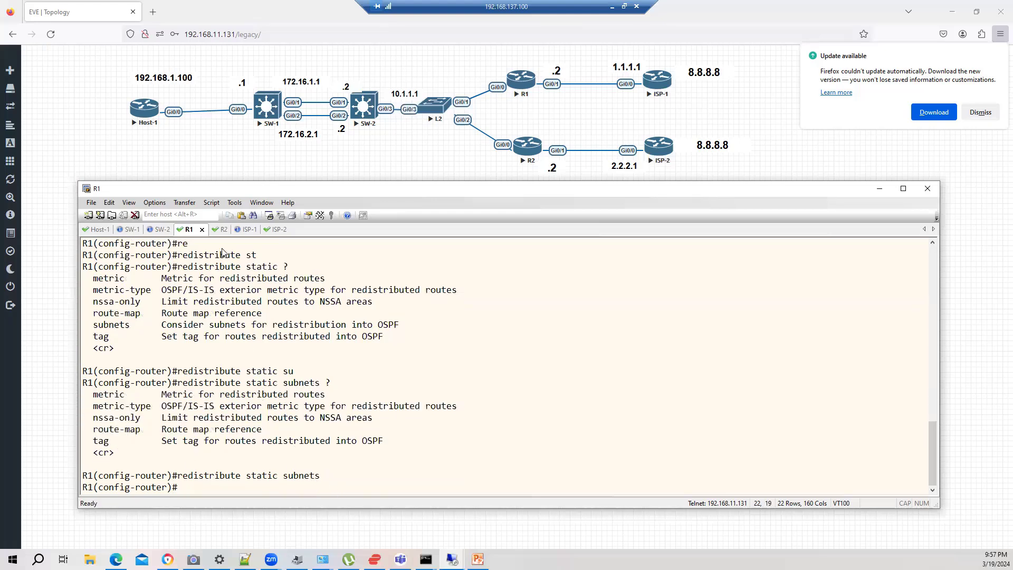
Step: On R2 under router ospf 1, enable redistribute static subnets
left_click(208, 229)
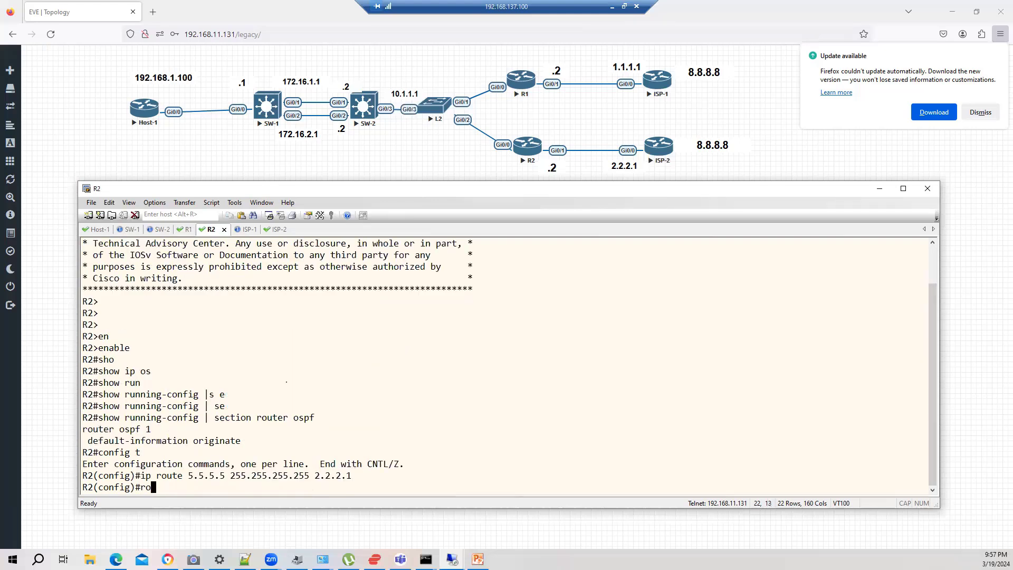
type("router ospf 1")
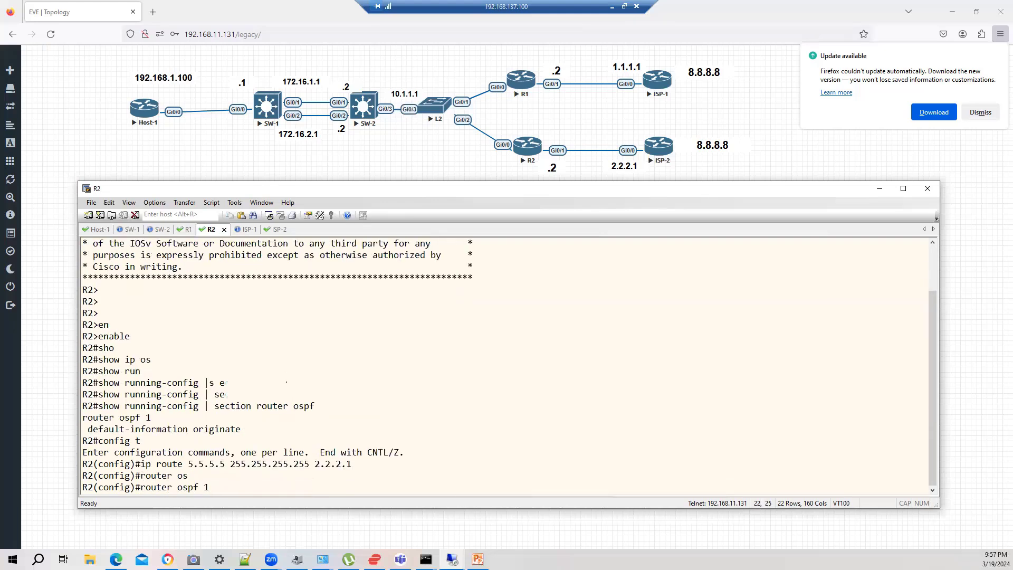
type("redistribute static subnets")
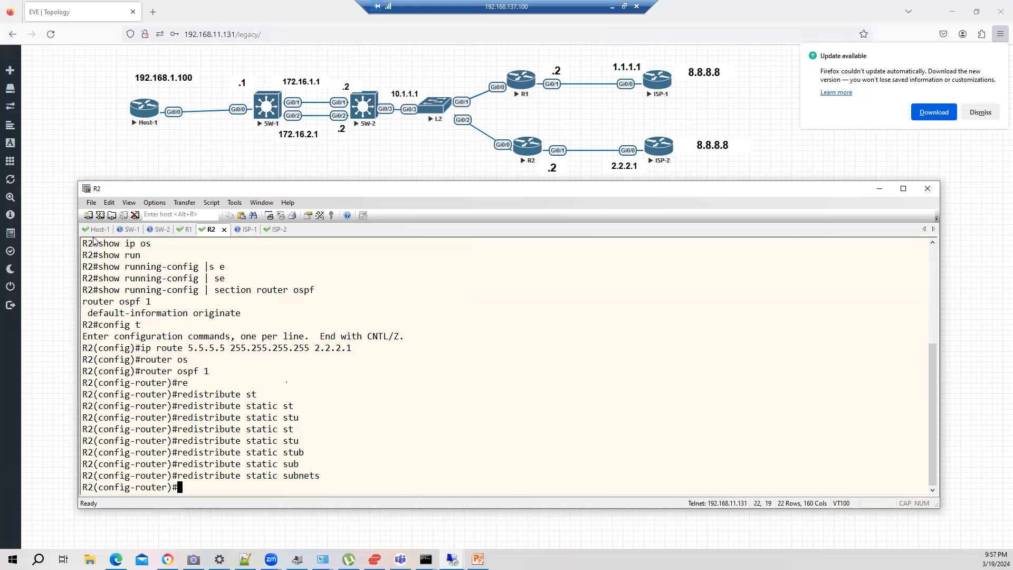
Step: From HOST, ping 5.5.5.5 and 8.8.8.8 and confirm 100 percent success
left_click(100, 228)
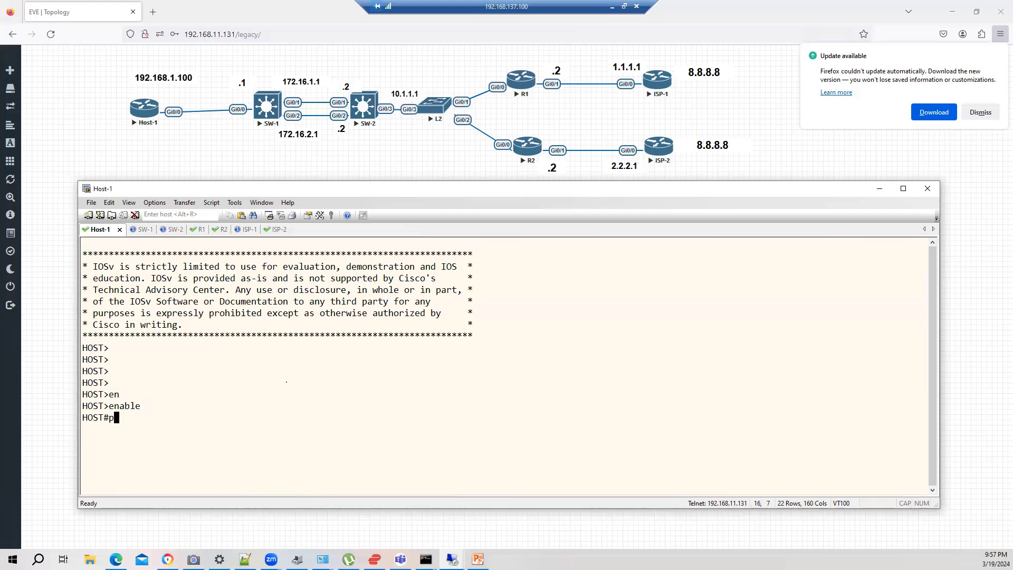
type("ping 5.5.5.5")
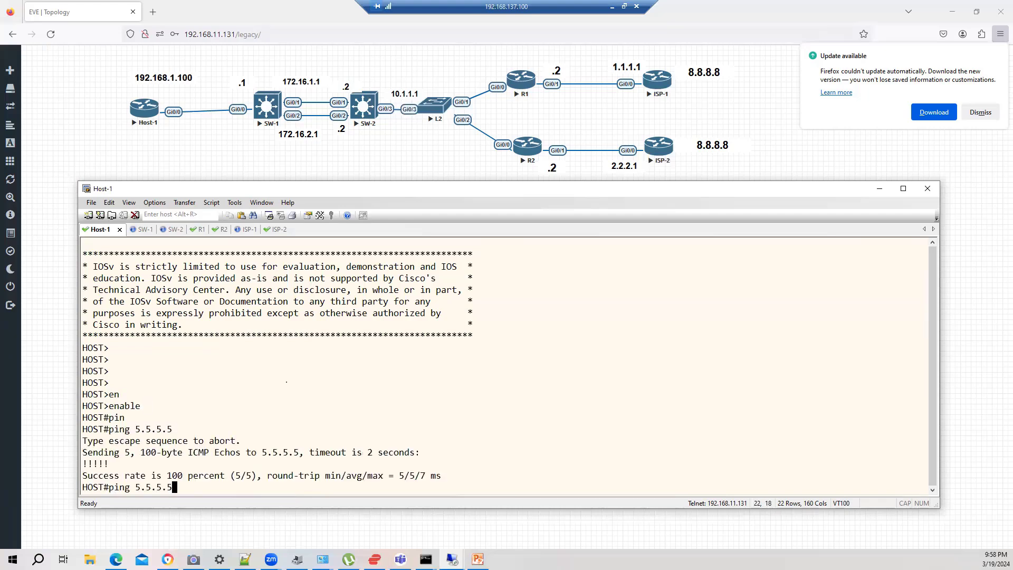
key("BackSpace")
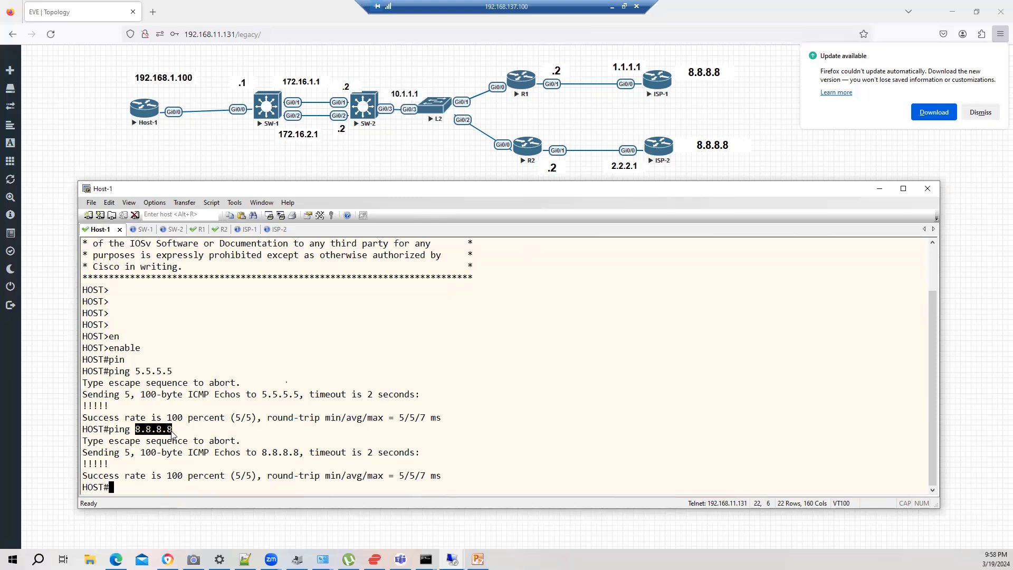
mouse_move(386, 466)
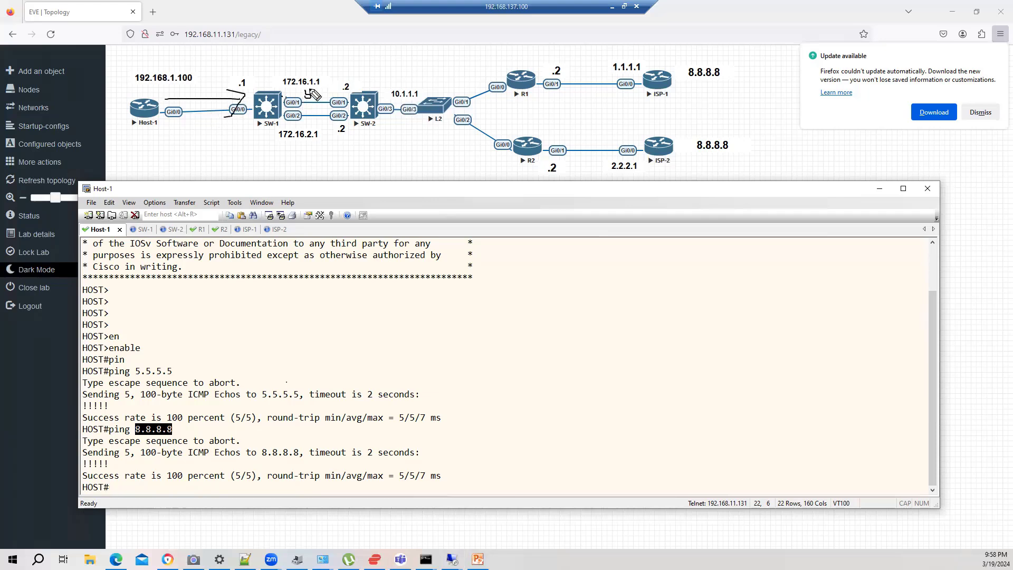
mouse_move(387, 97)
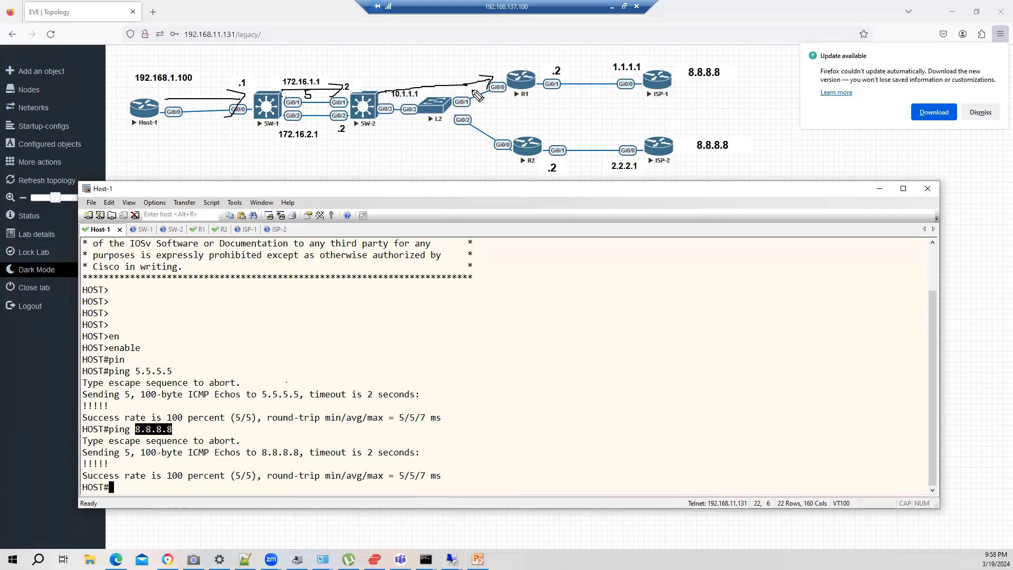
mouse_move(57, 228)
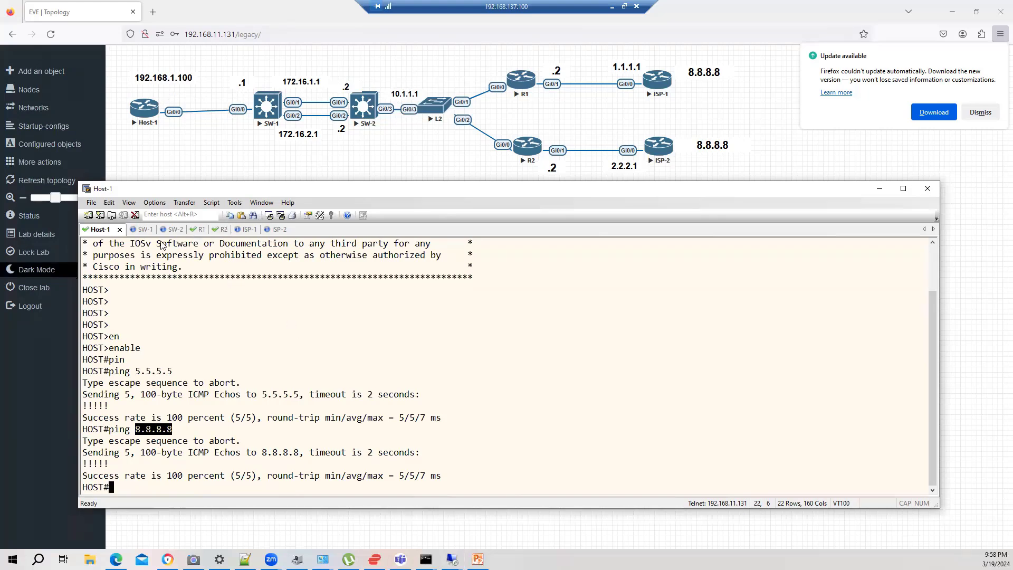
Step: On SW-2, show ip route and highlight the E2 default and 5.5.5.5 routes via 10.1.1.3 and 10.1.1.2
left_click(162, 229)
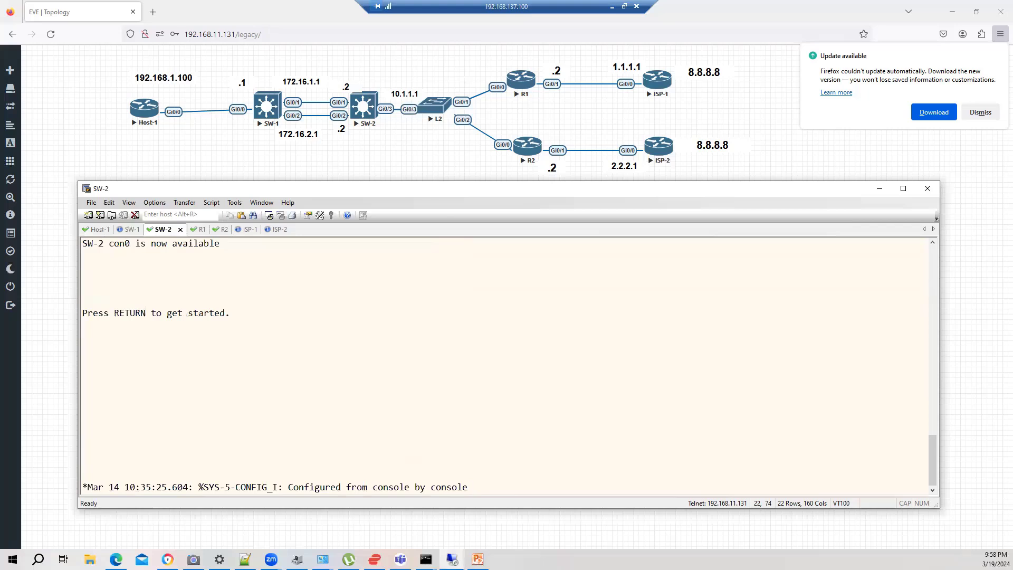
type("en")
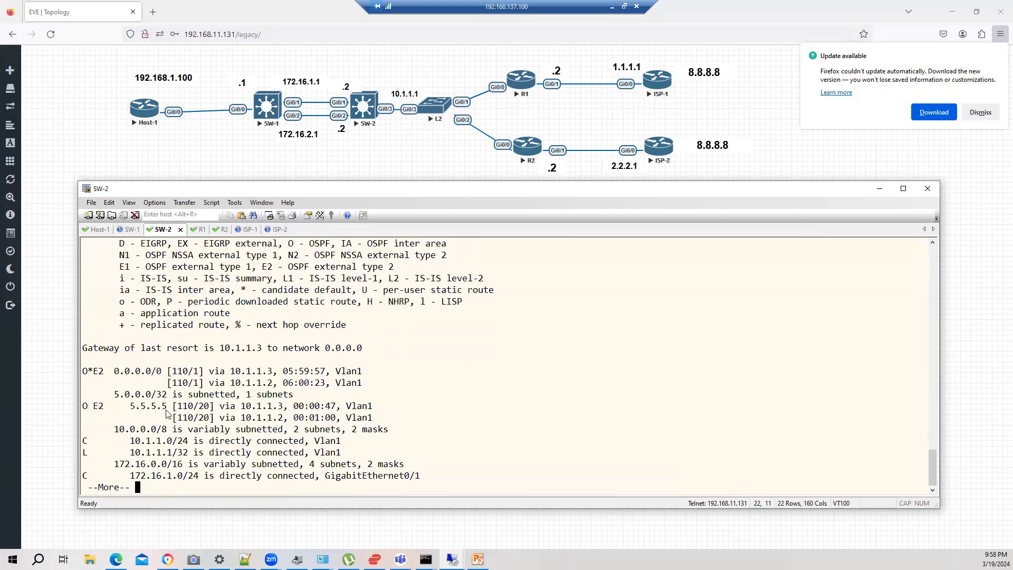
left_click_drag(115, 371, 372, 417)
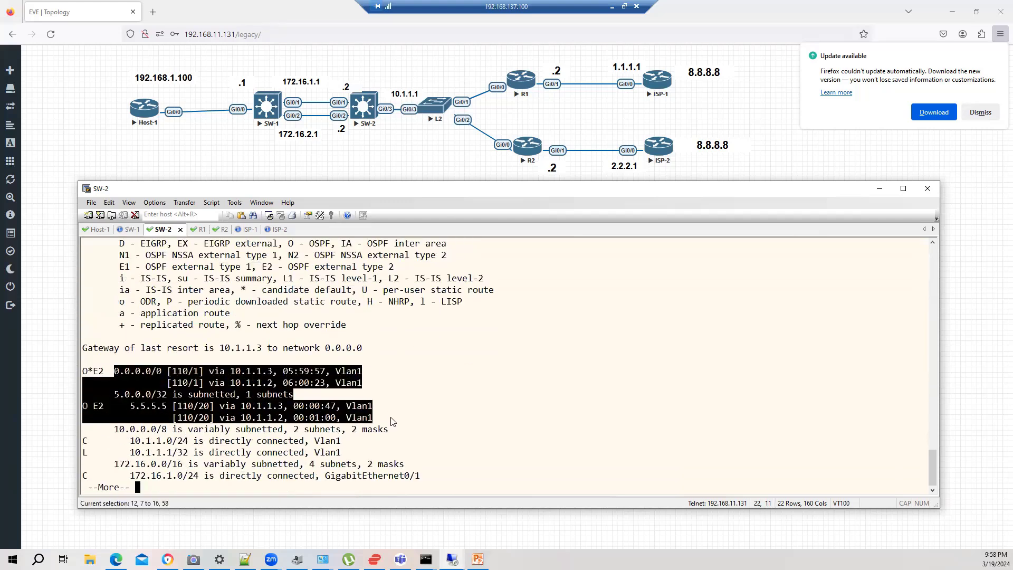
key("space")
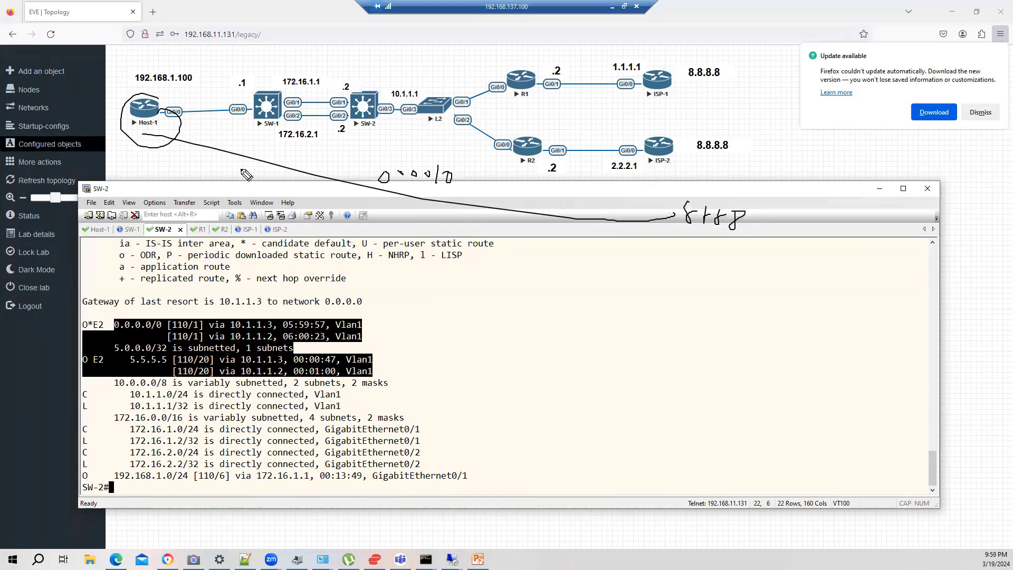
mouse_move(684, 183)
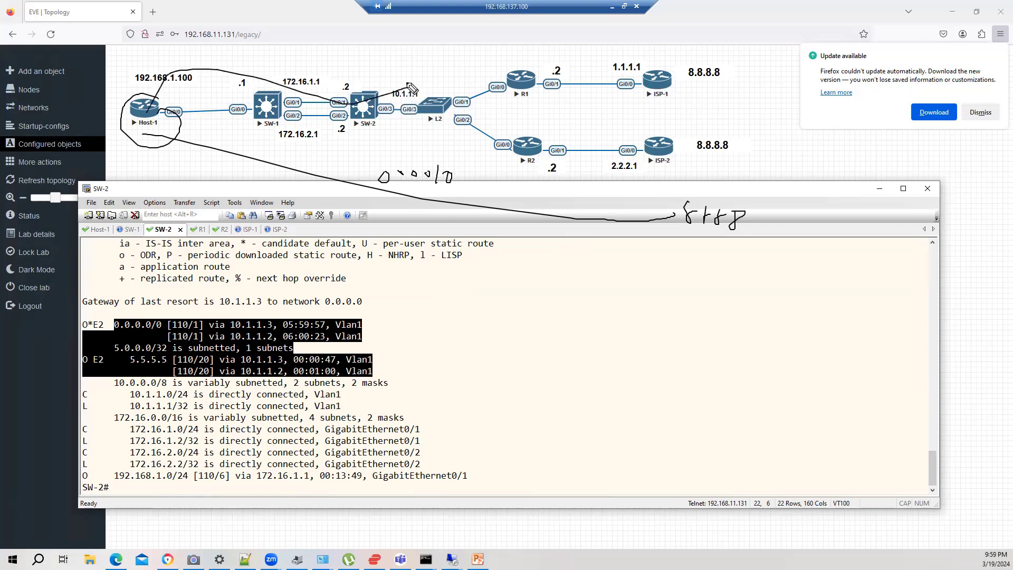
left_click_drag(407, 91, 659, 48)
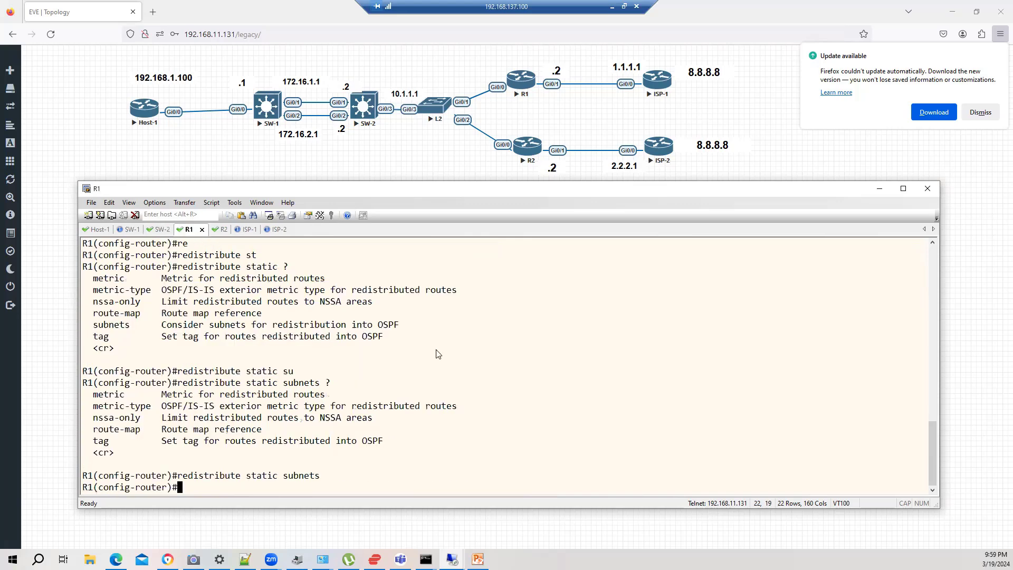
type("exit")
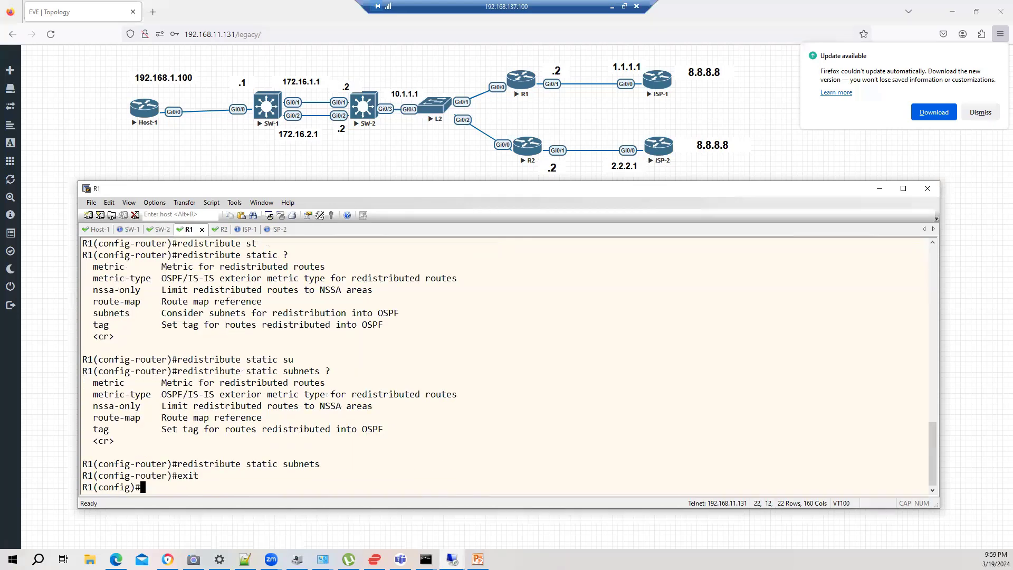
type("router ospf1")
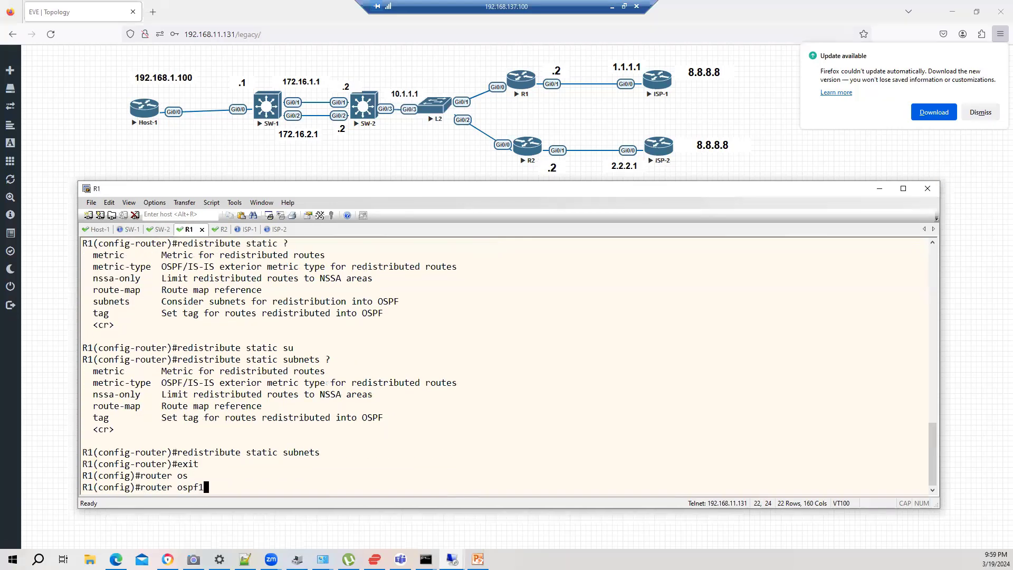
type("default interface-i")
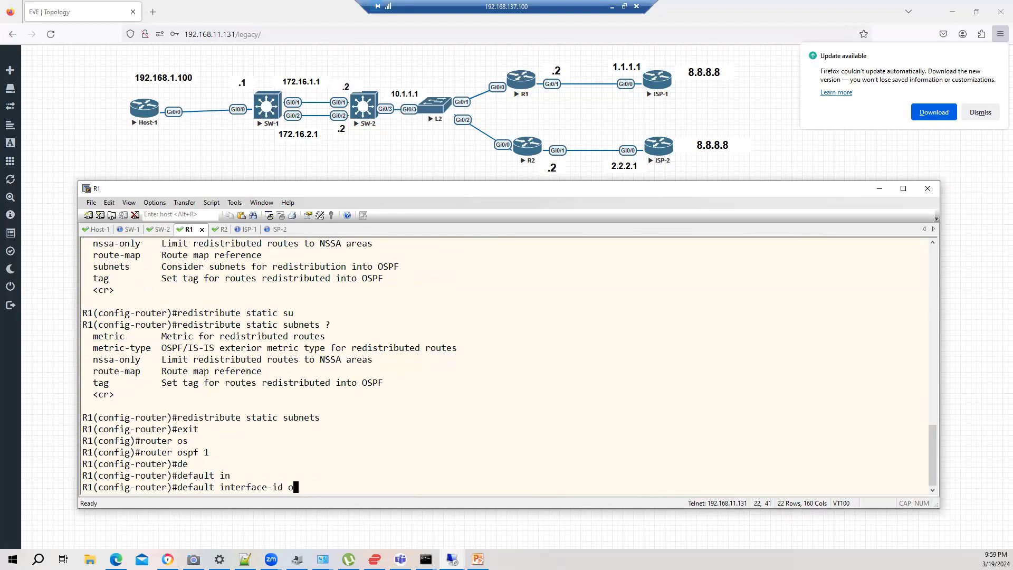
type("default")
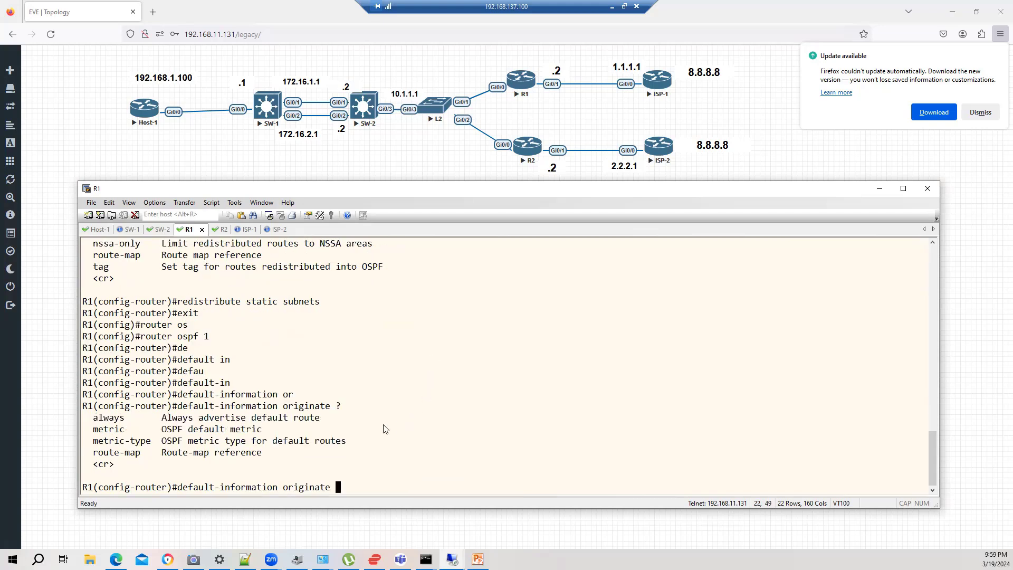
mouse_move(109, 450)
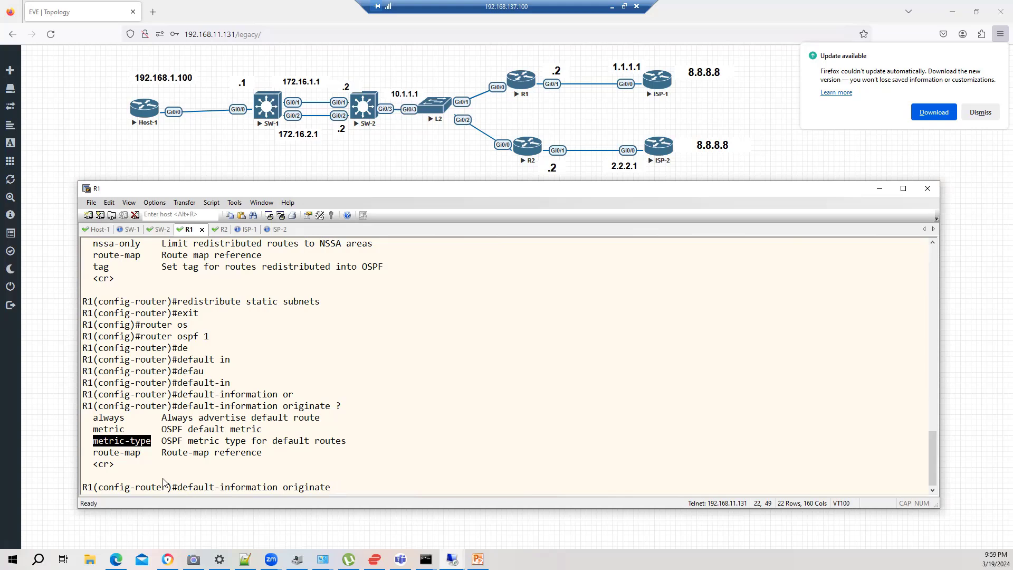
mouse_move(282, 454)
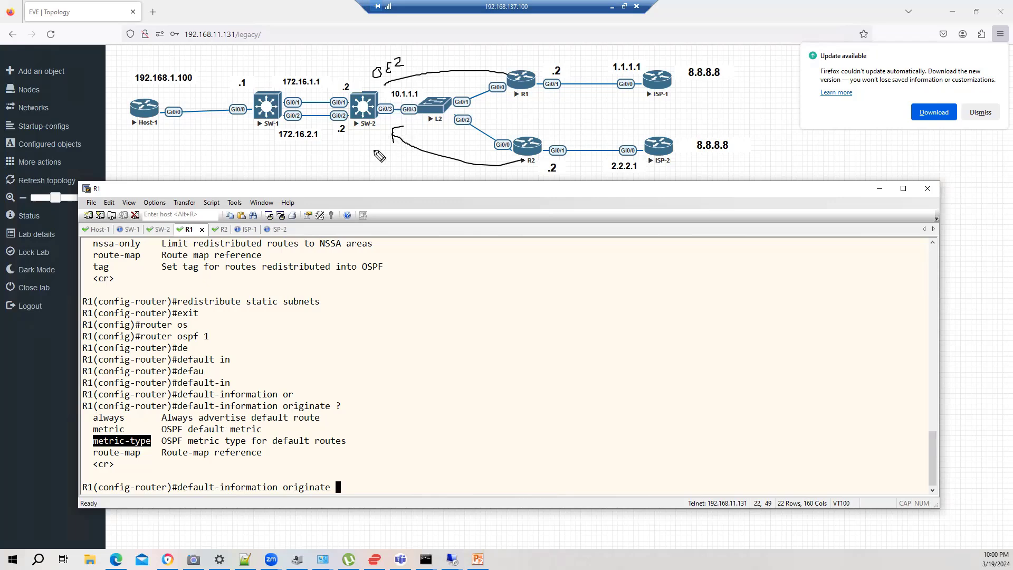
mouse_move(384, 155)
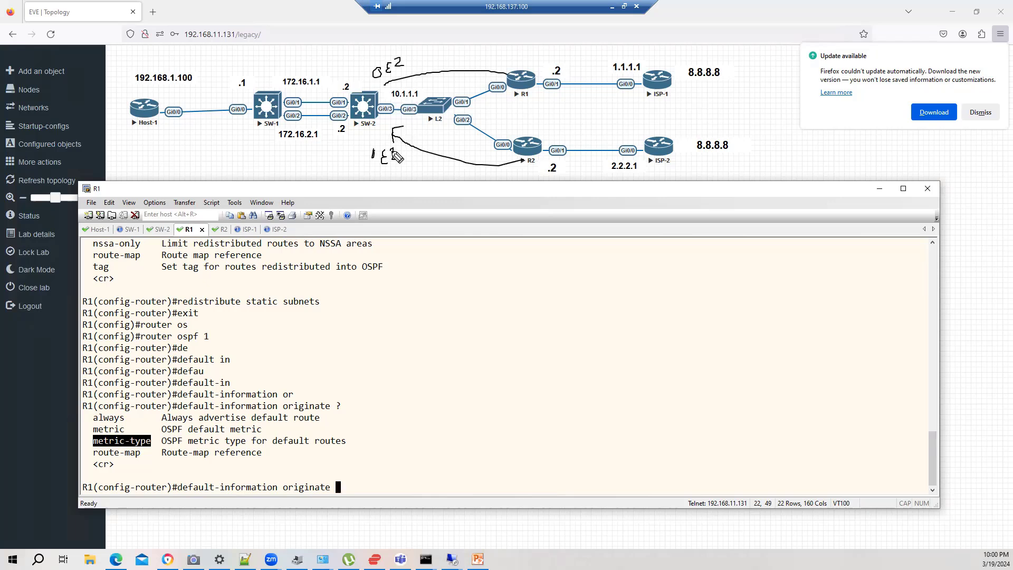
mouse_move(500, 180)
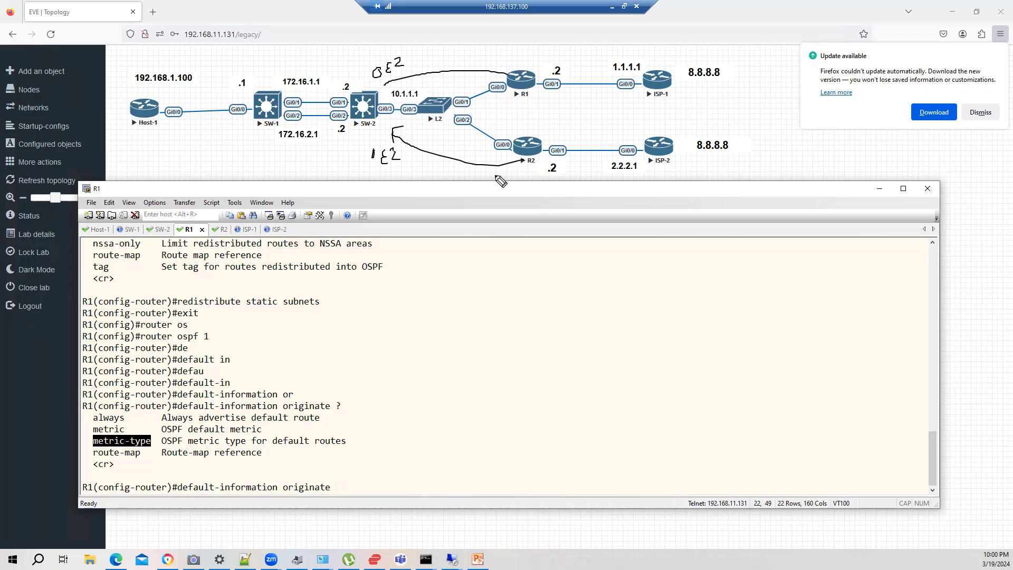
mouse_move(453, 177)
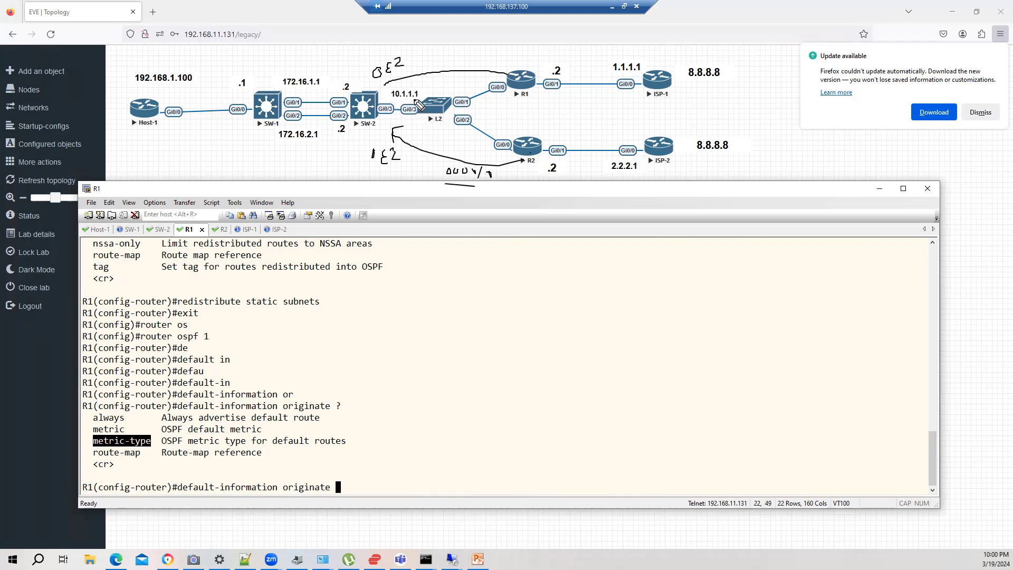
mouse_move(500, 88)
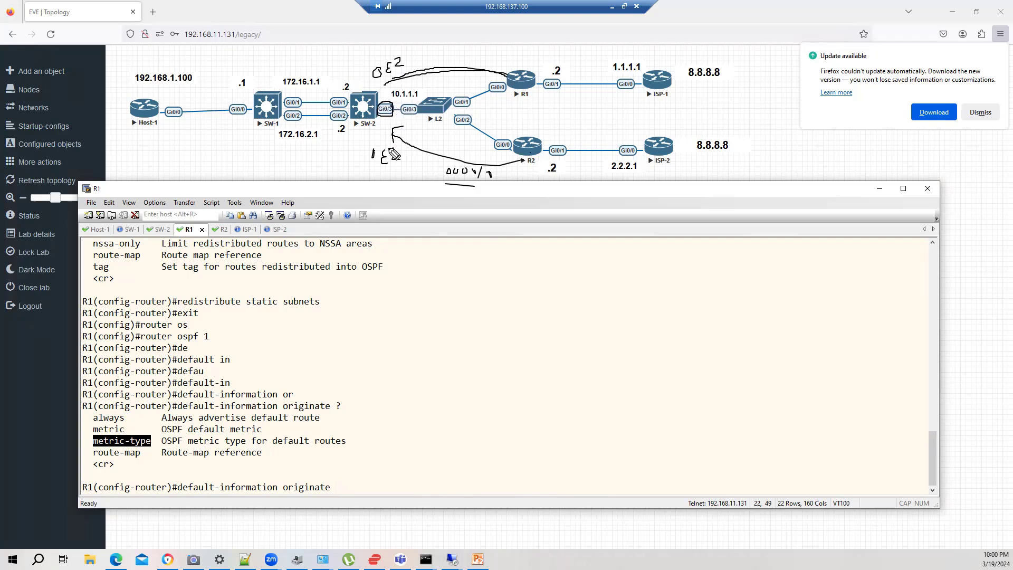
mouse_move(393, 154)
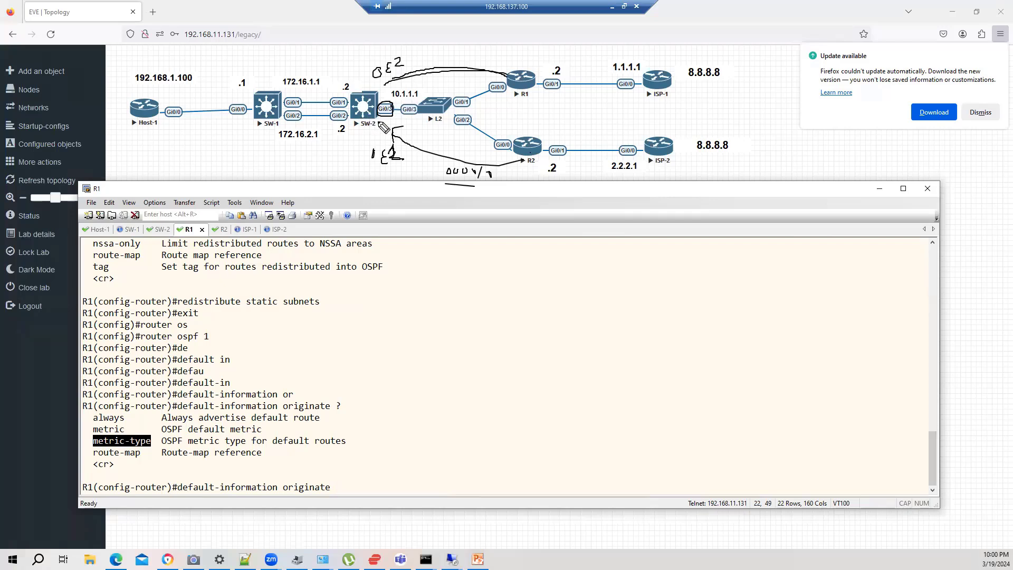
mouse_move(493, 184)
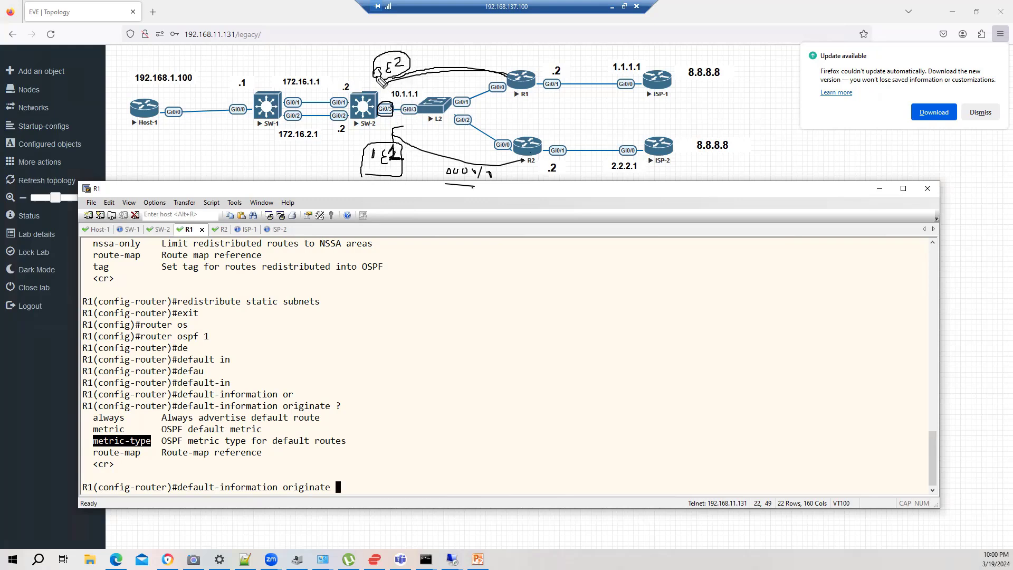
mouse_move(468, 119)
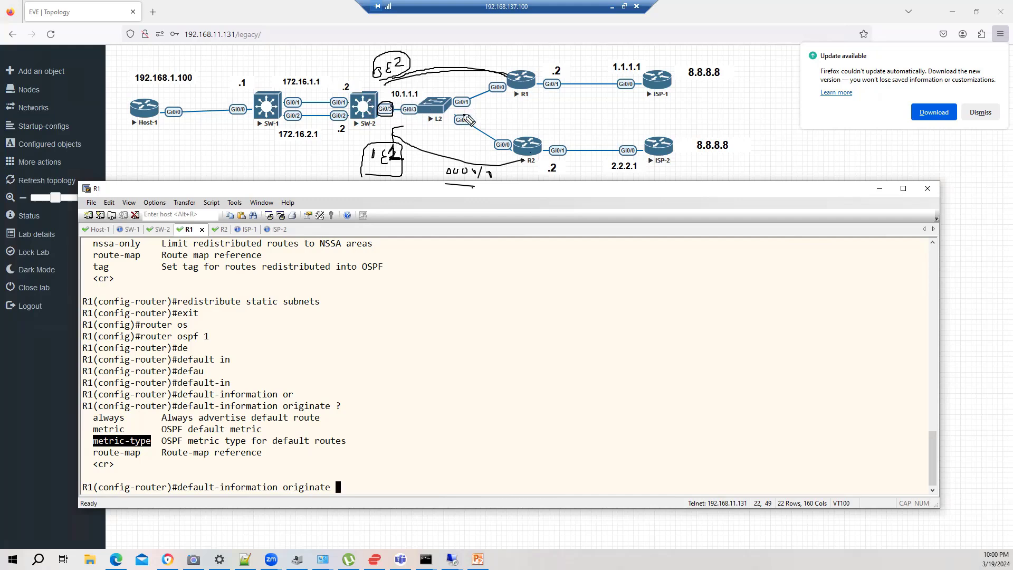
mouse_move(459, 125)
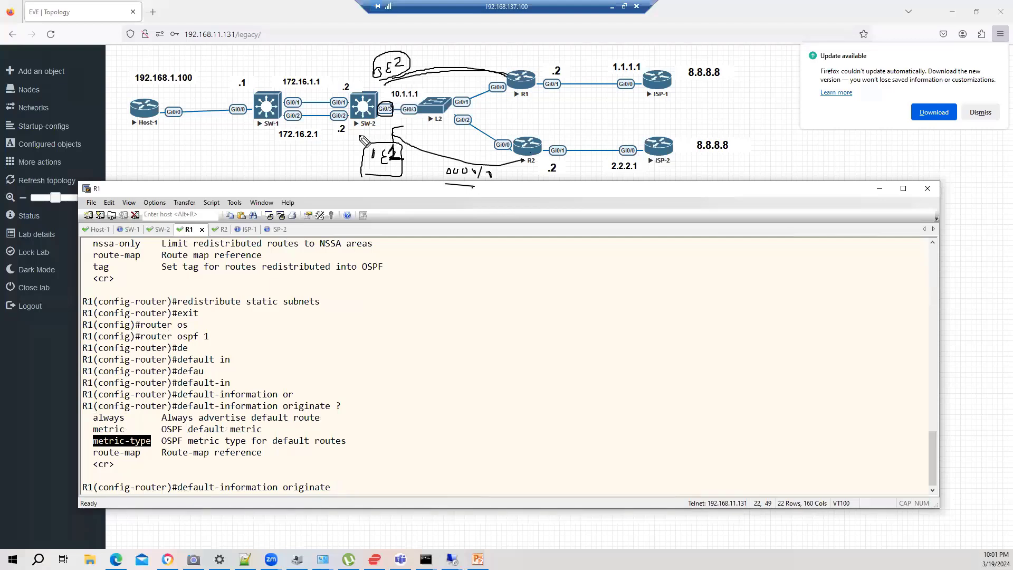
left_click_drag(362, 140, 523, 203)
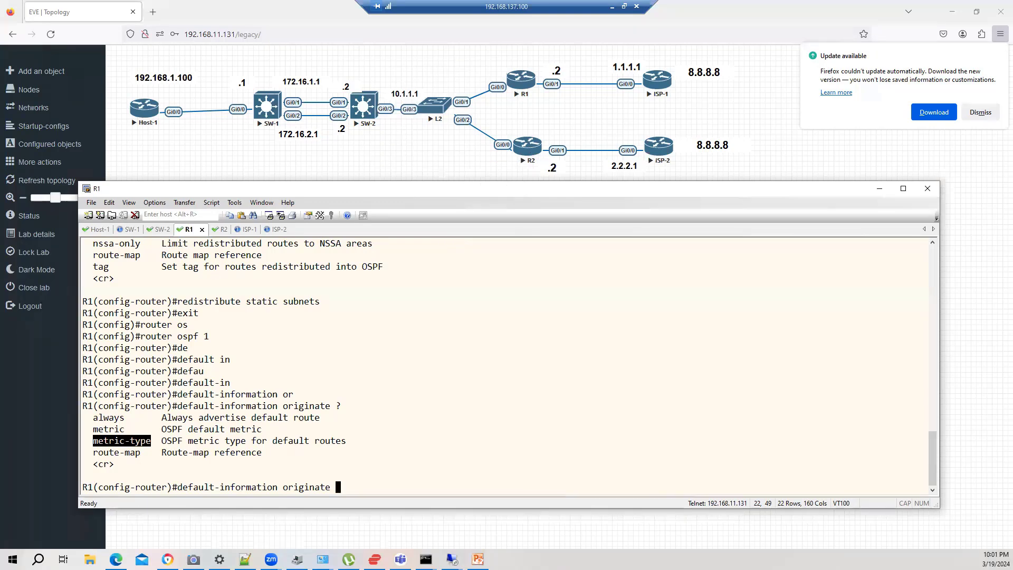
Step: On R2 under router ospf 1, enter default-information originate metric-type 1
left_click(210, 229)
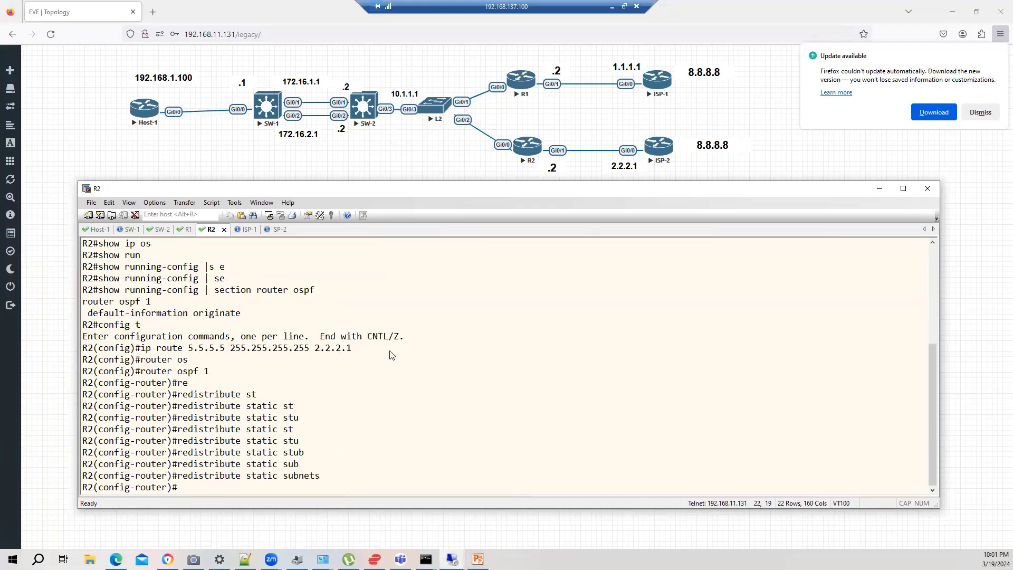
type("exit")
type("router ospf 1")
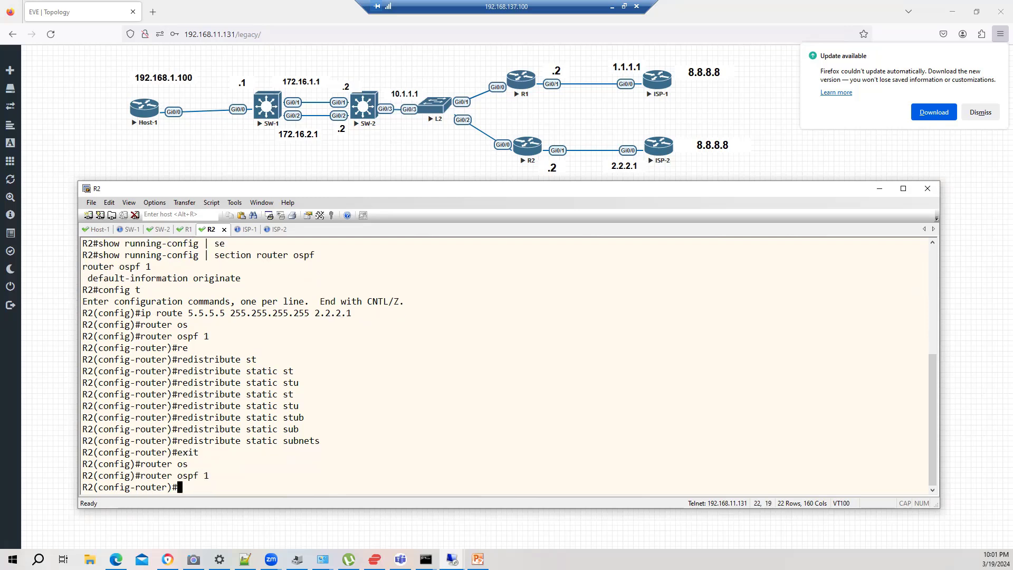
type("default-information originate metric-type")
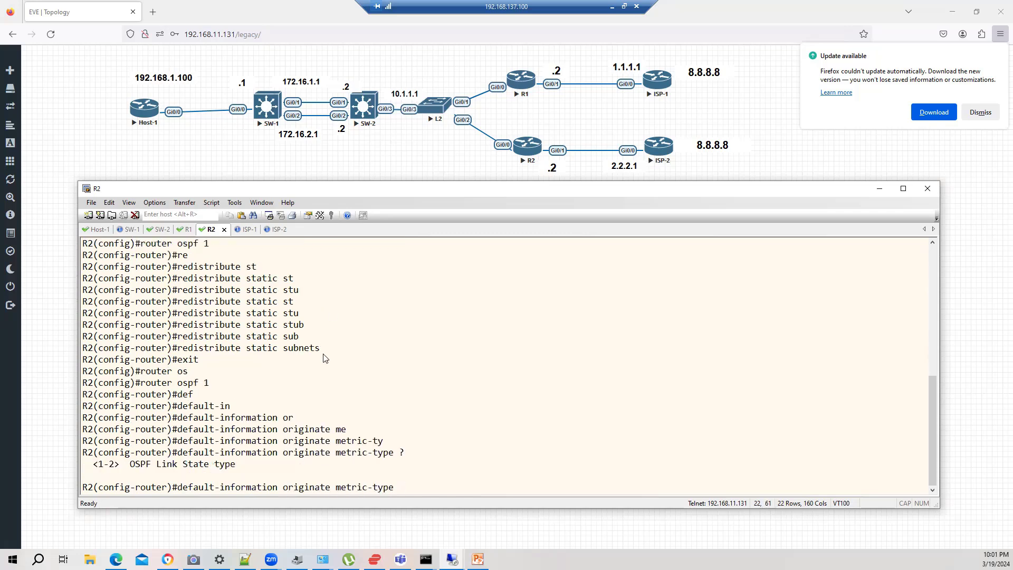
type("1")
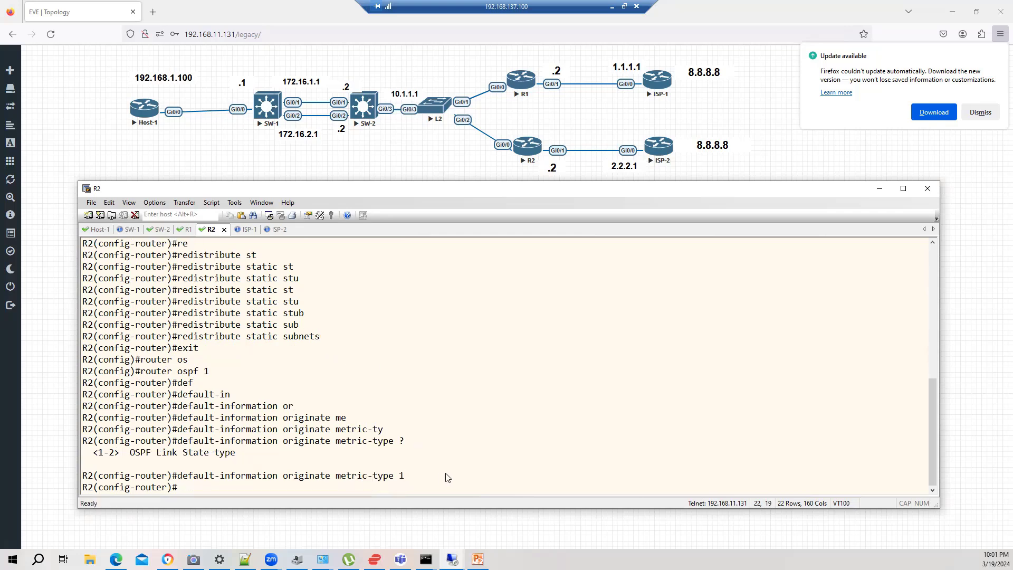
Step: On SW-2 run show ip route and highlight the single O*E1 0.0.0.0/0 route via 10.1.1.3
left_click(162, 229)
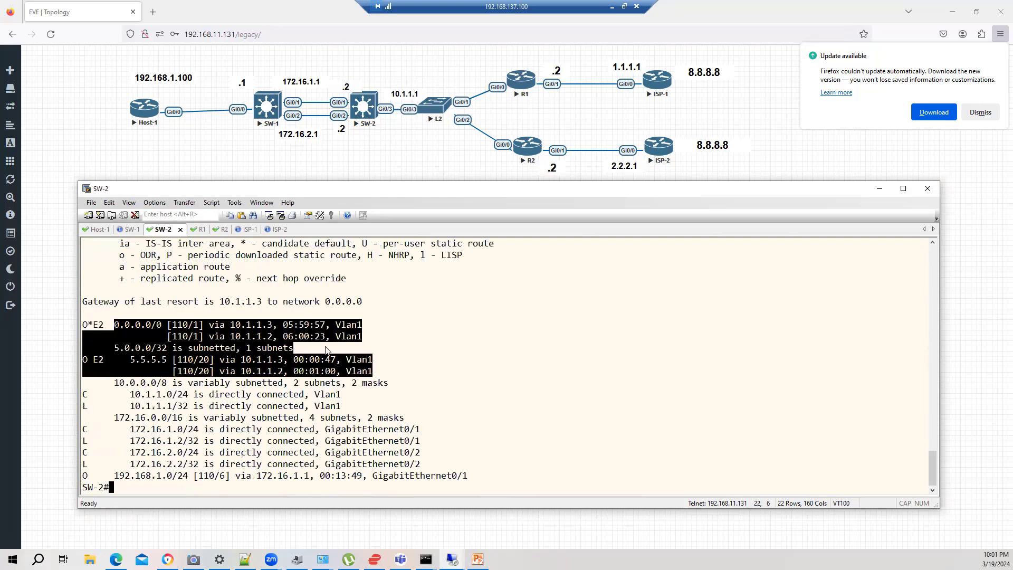
type("sho")
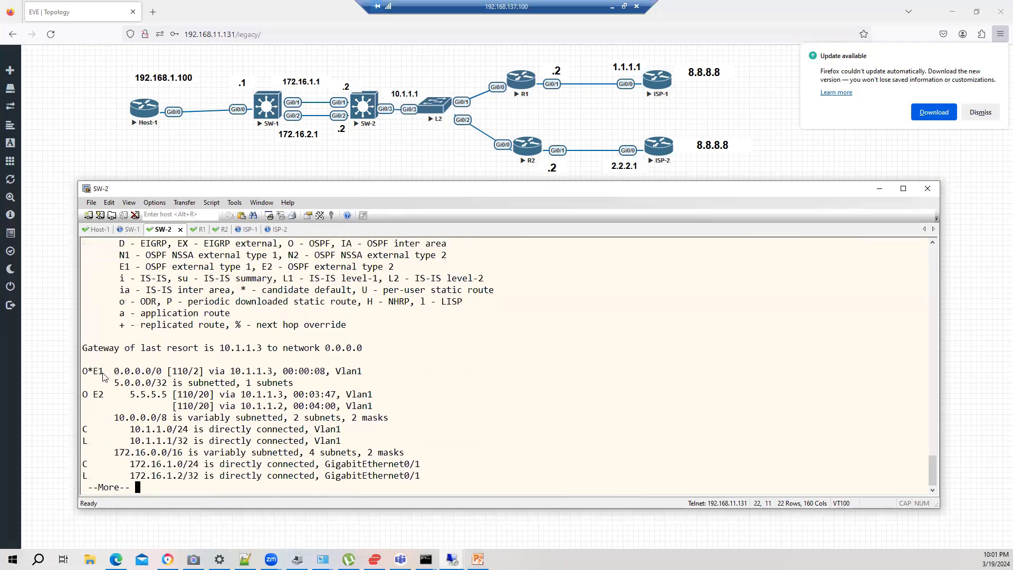
double_click(90, 370)
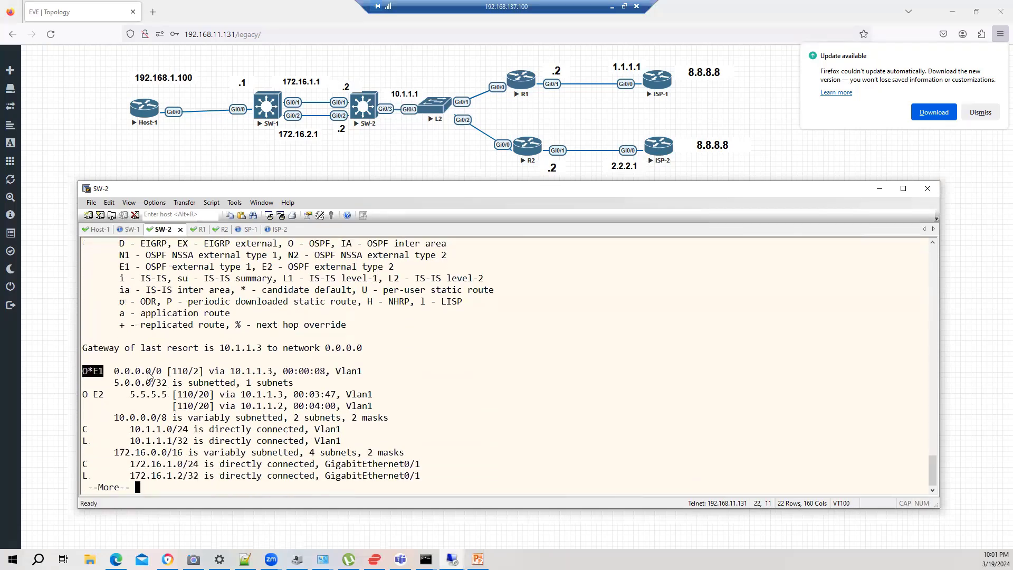
left_click_drag(113, 370, 261, 370)
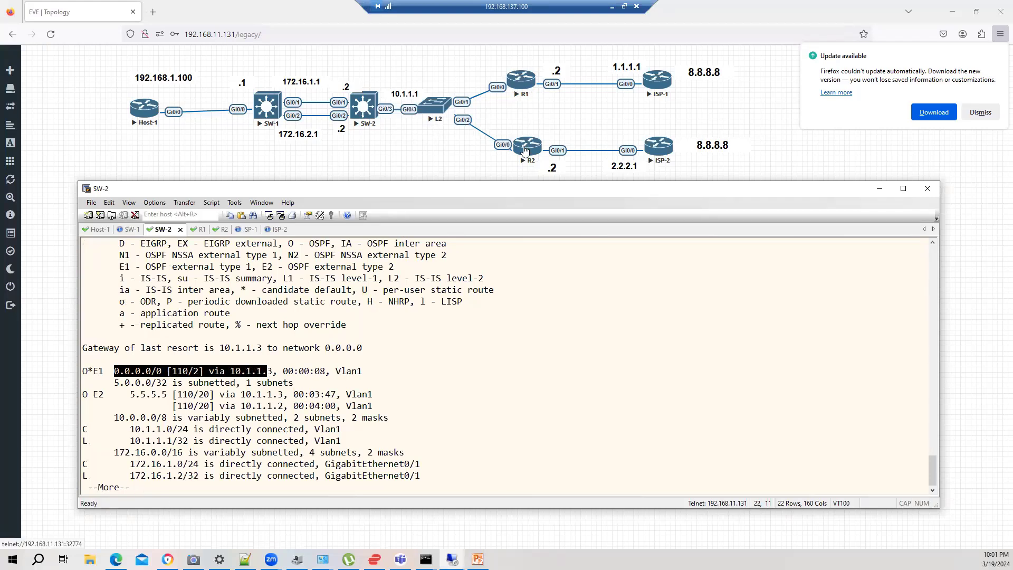
mouse_move(529, 156)
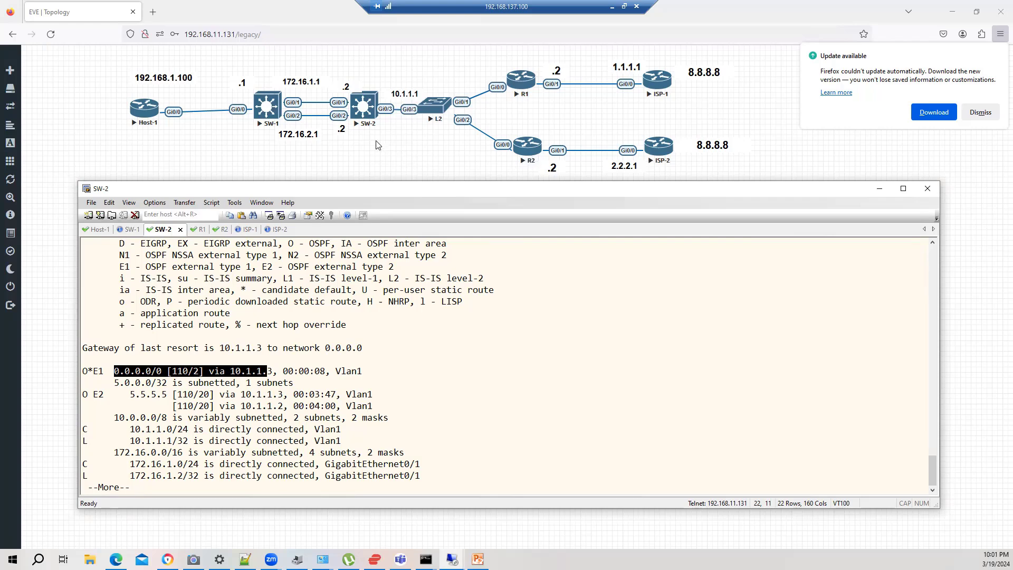
mouse_move(378, 144)
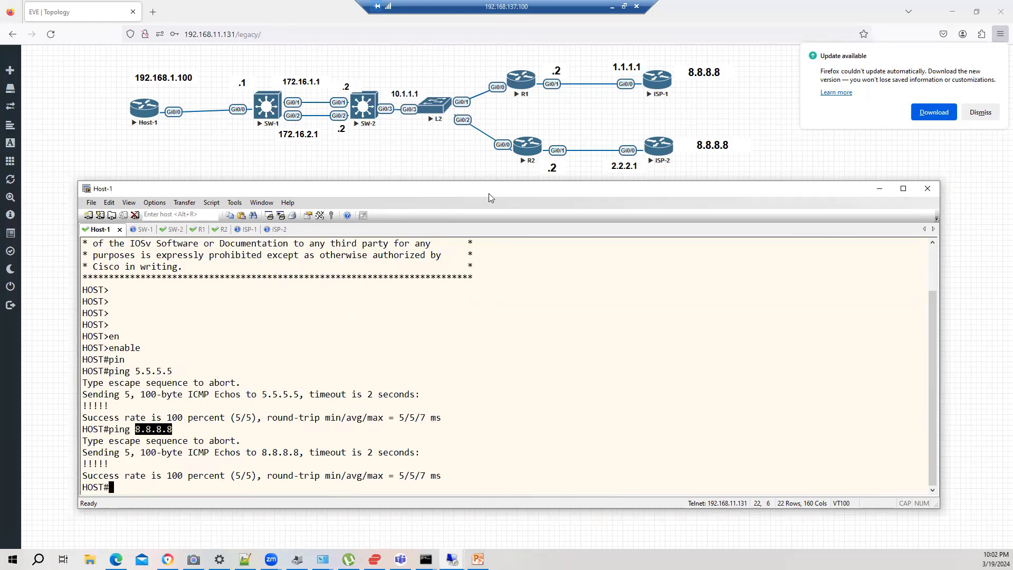
Step: On Host-1 set no ip domain-lookup, then traceroute 8.8.8.8 to show hops 10.1.1.3 and 2.2.2.1
type("t")
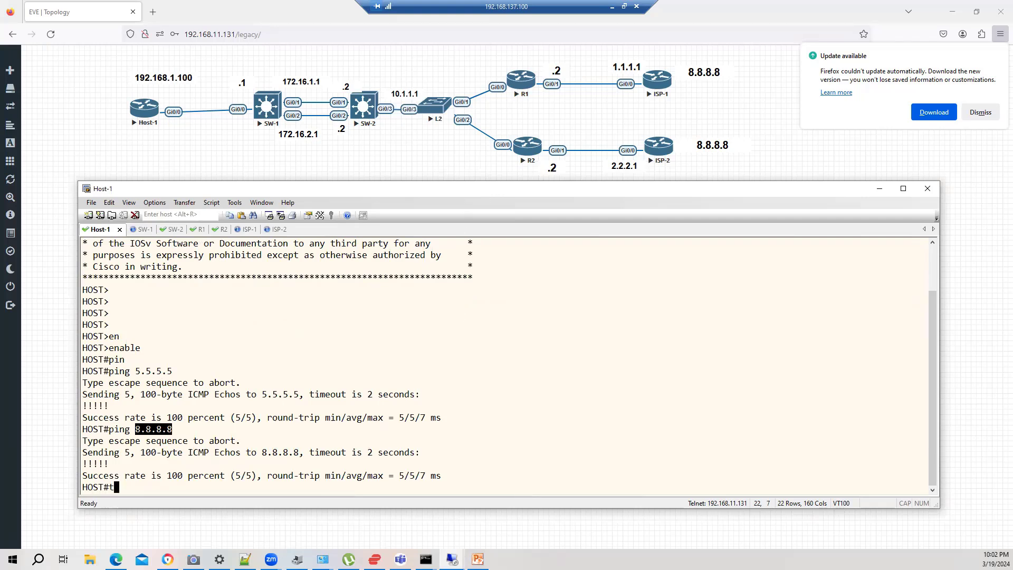
type("raceroute 8.8.8.8")
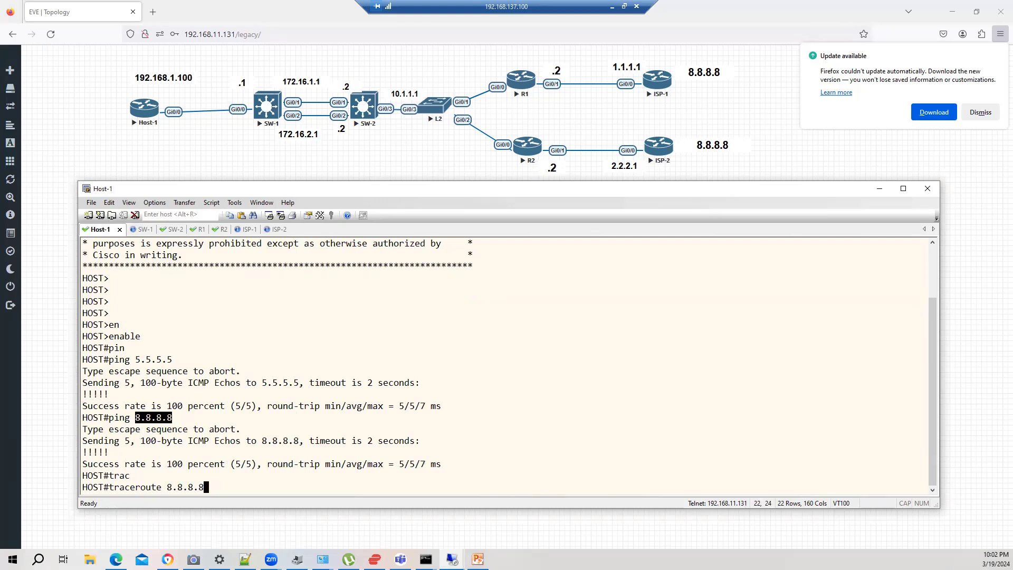
type("config t")
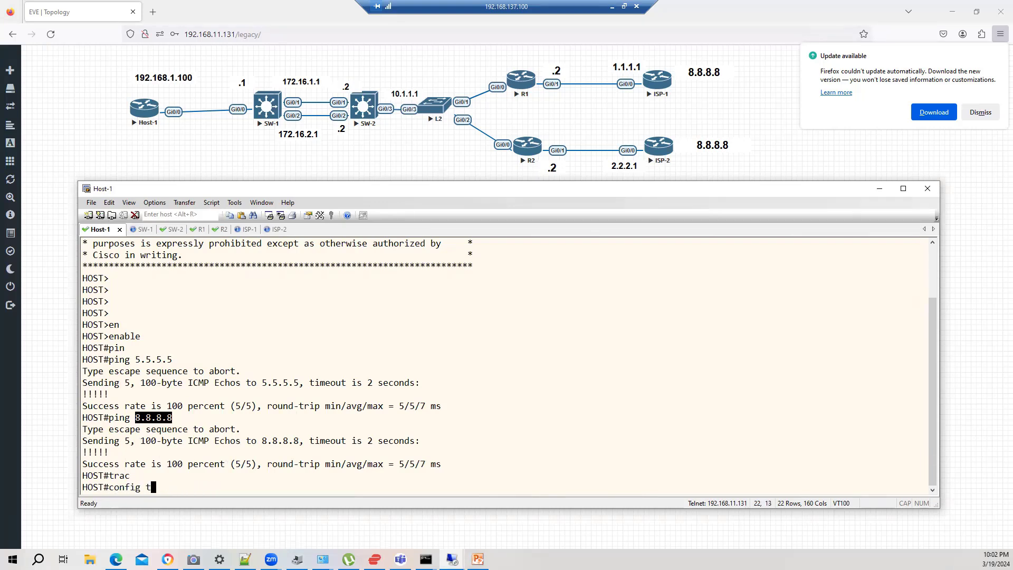
type("no ip domain-lookup")
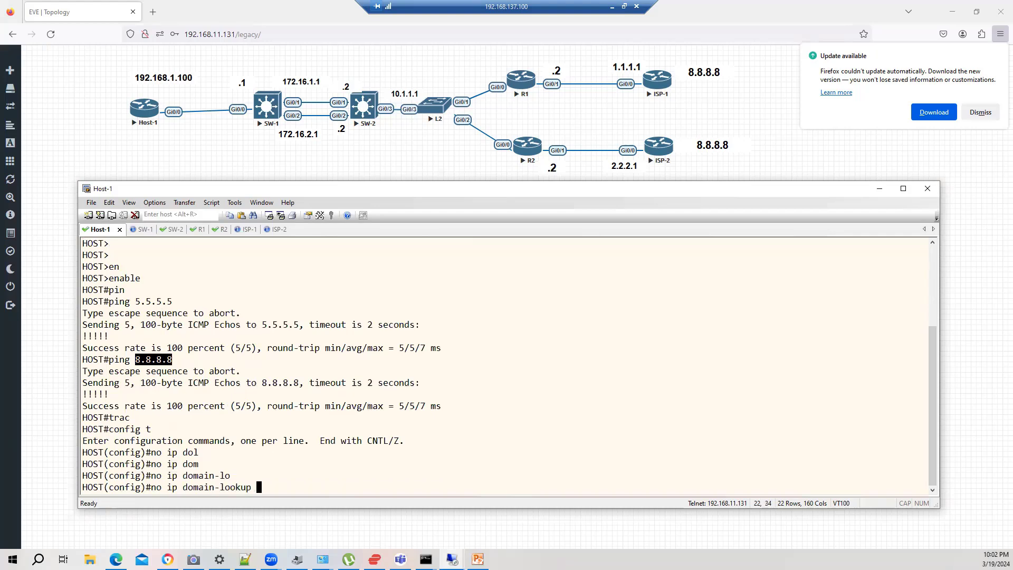
type("traceroute a")
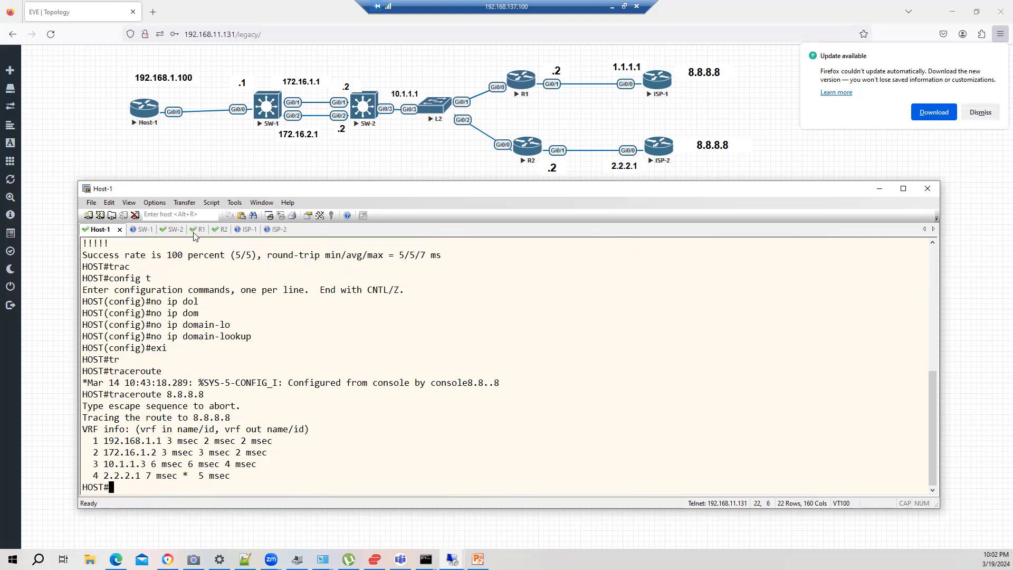
mouse_move(199, 229)
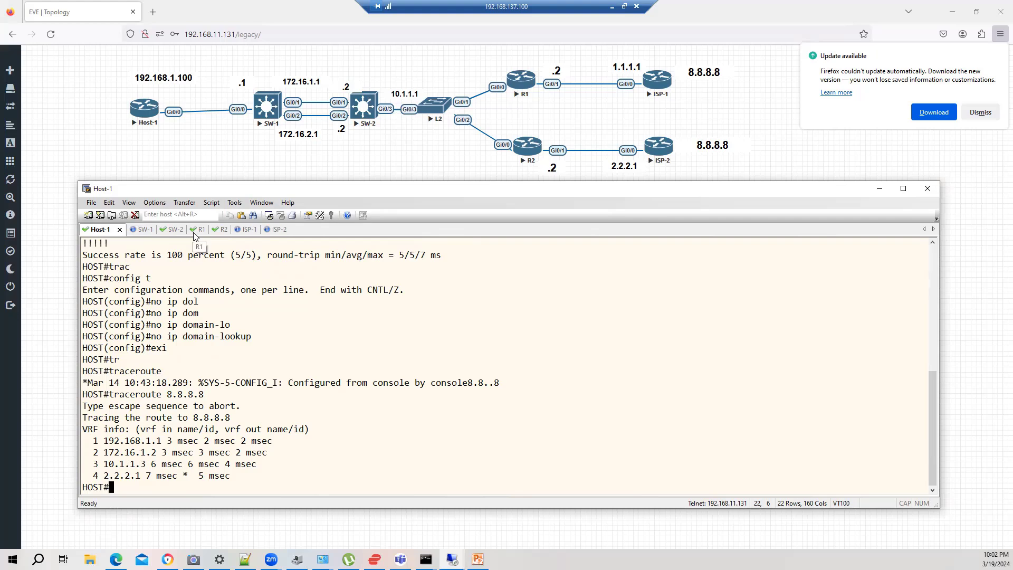
Step: On R1 review the router ospf section of the running config and enter router ospf 1
left_click(190, 229)
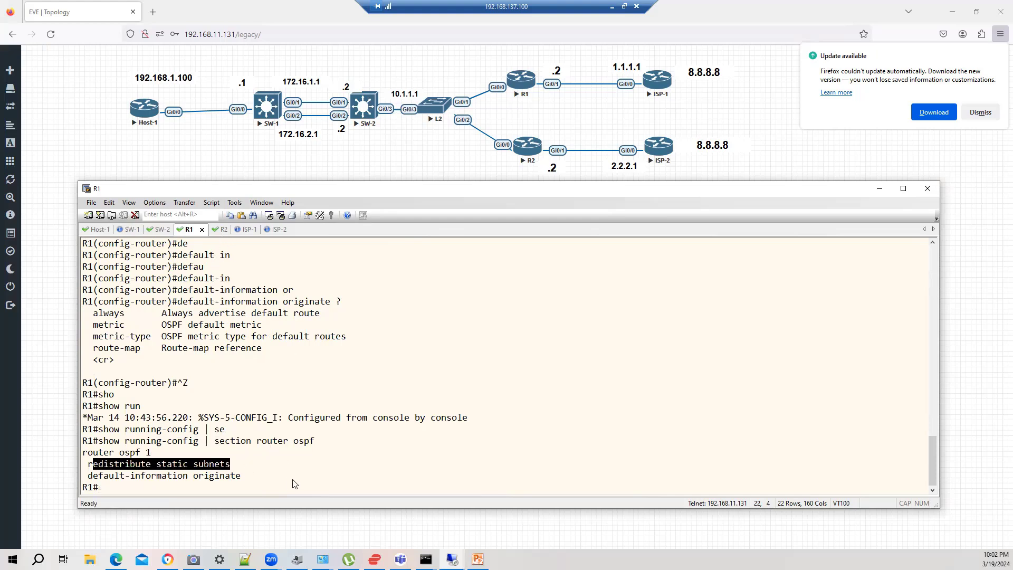
type("cnfo")
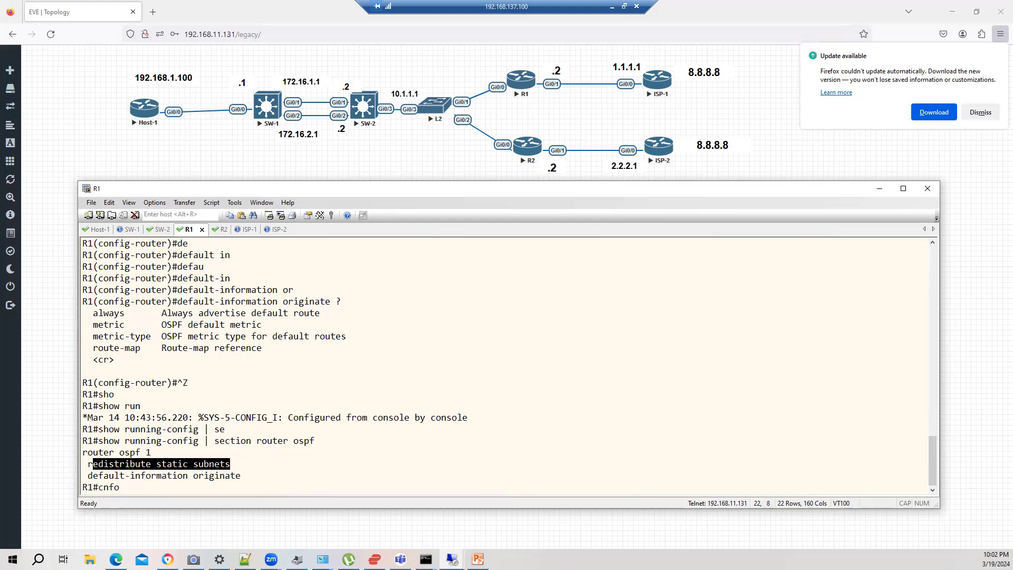
type("confi")
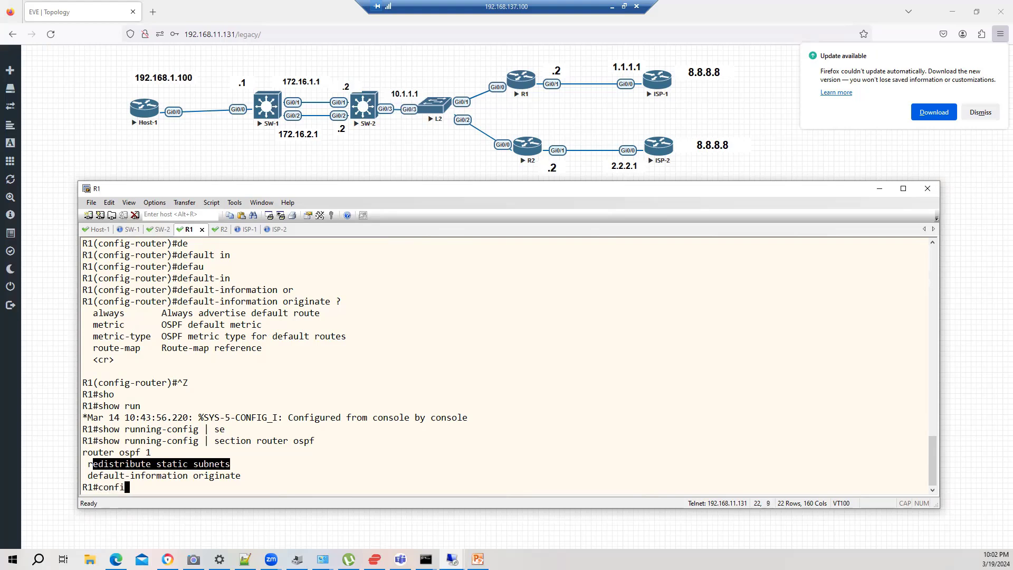
type("router ospf 1")
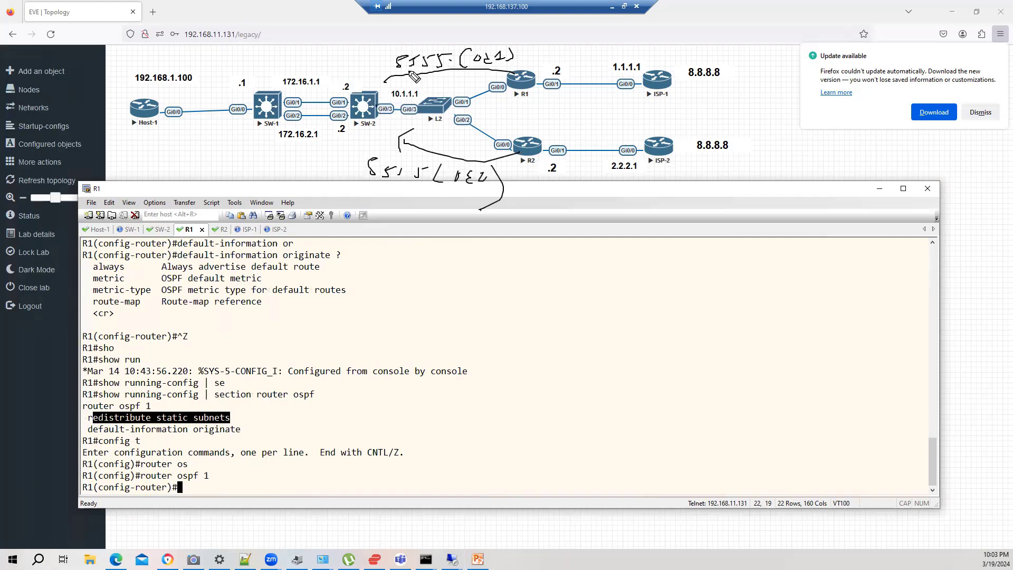
mouse_move(381, 109)
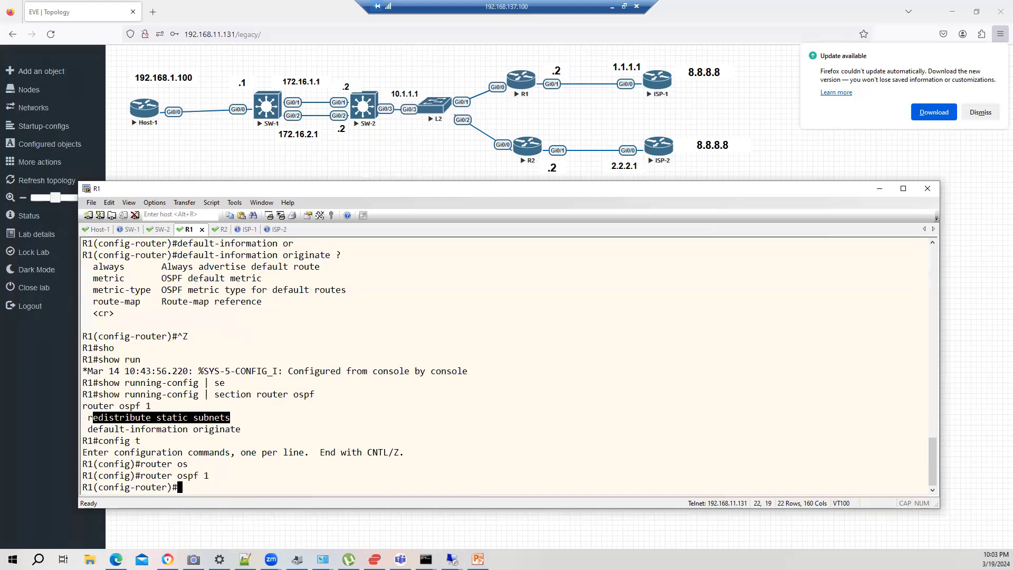
Step: Enter redistribute static subnets metric-type 1 so R1's static routes become E1
type("re")
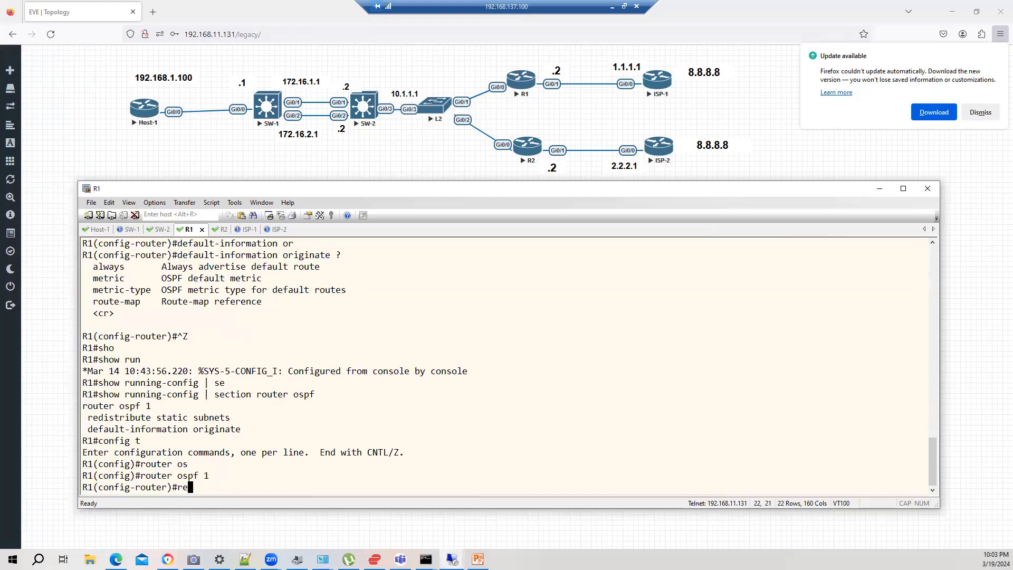
type("redistribute static subnets metric-type 1")
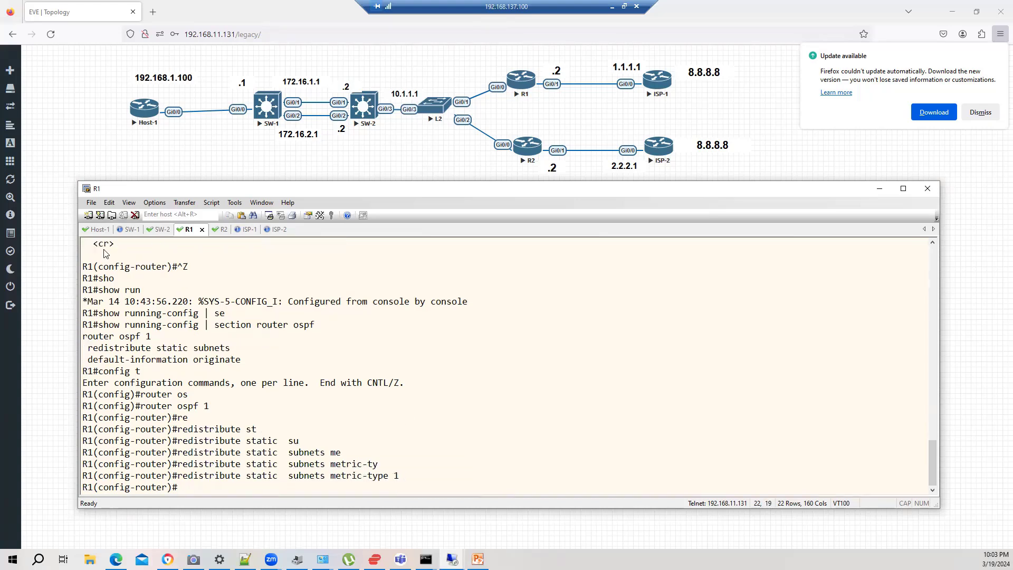
Step: From Host-1 run traceroute 5.5.5.5, confirming hops 10.1.1.2 and 1.1.1.1 via R1
left_click(99, 229)
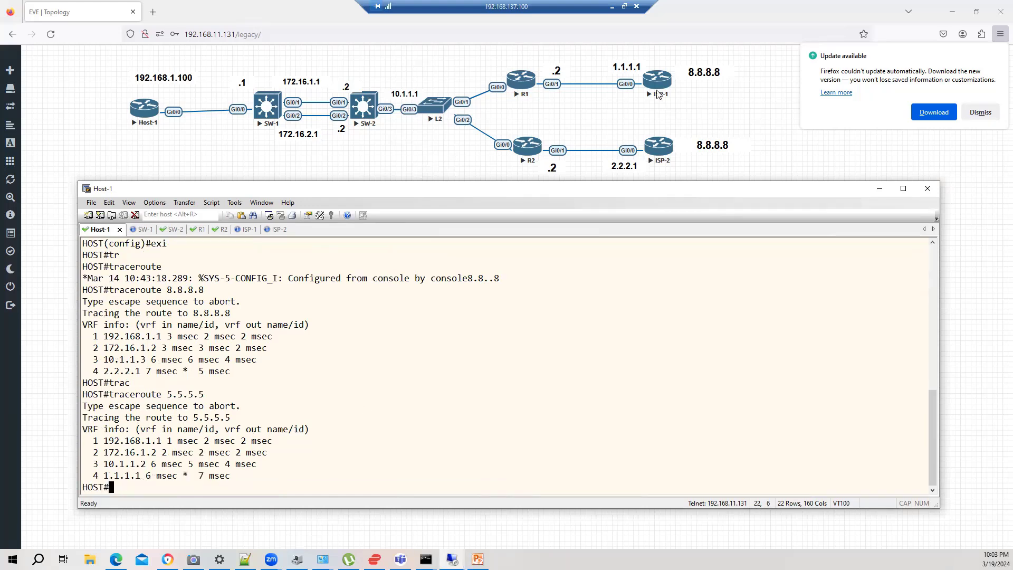
mouse_move(885, 83)
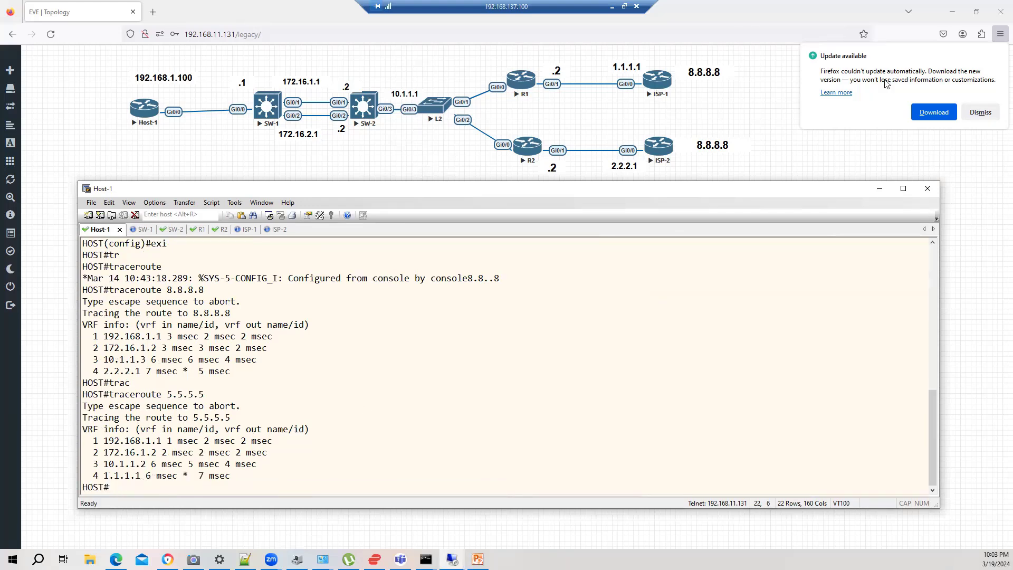